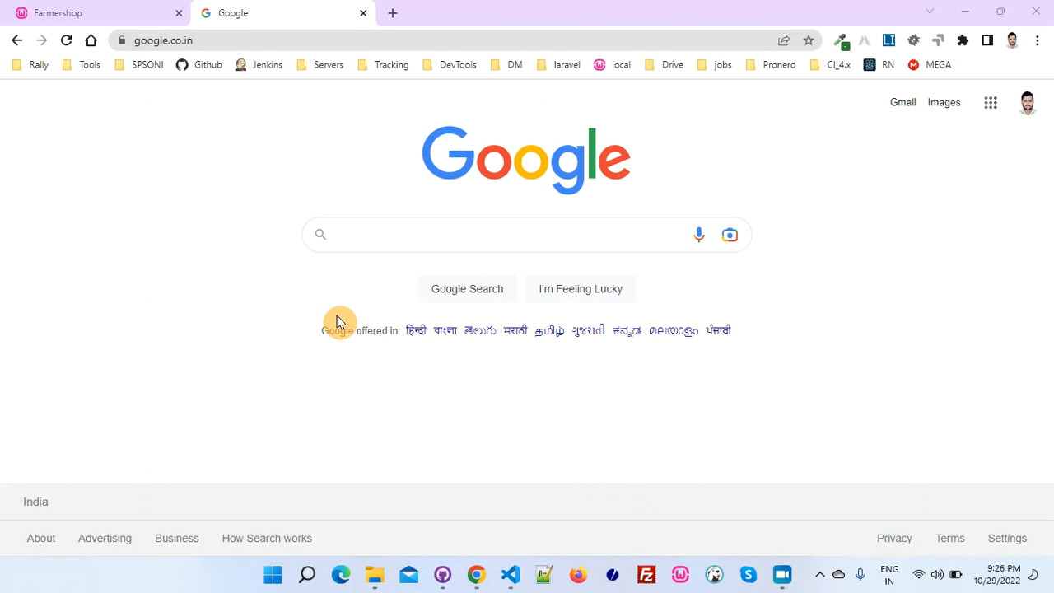
mouse_move(148, 252)
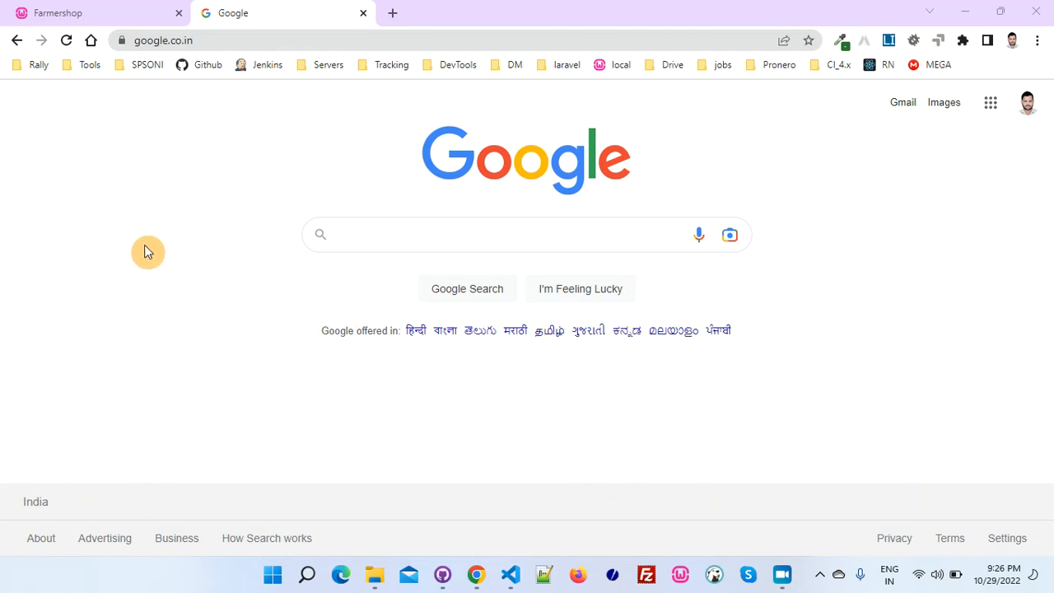
mouse_move(300, 461)
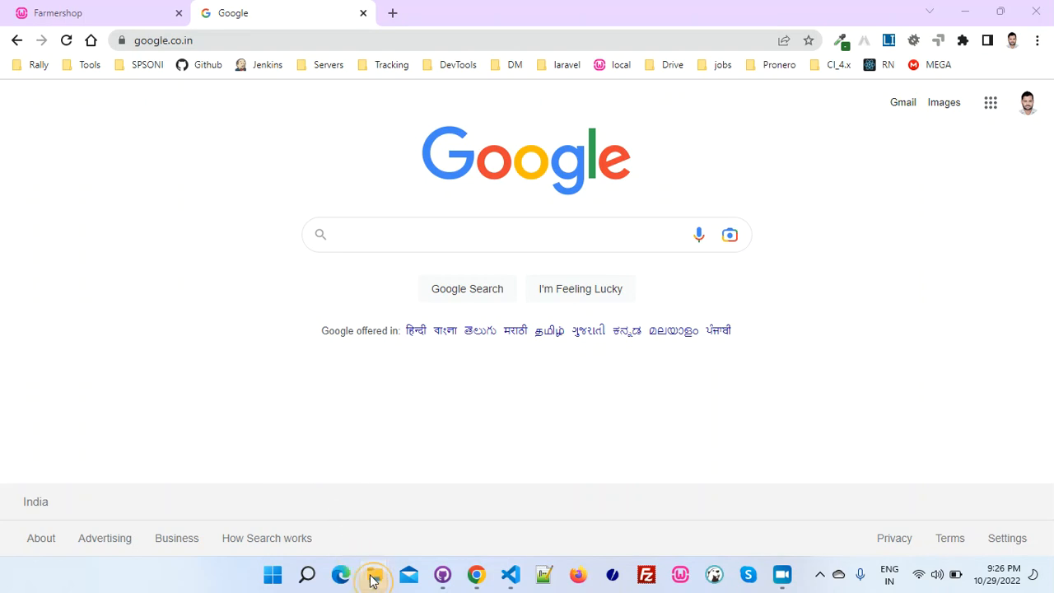
Browse product_ecom > public > ckeditor in File Explorer, inspect ckeditor.js, then return to public.
click(372, 573)
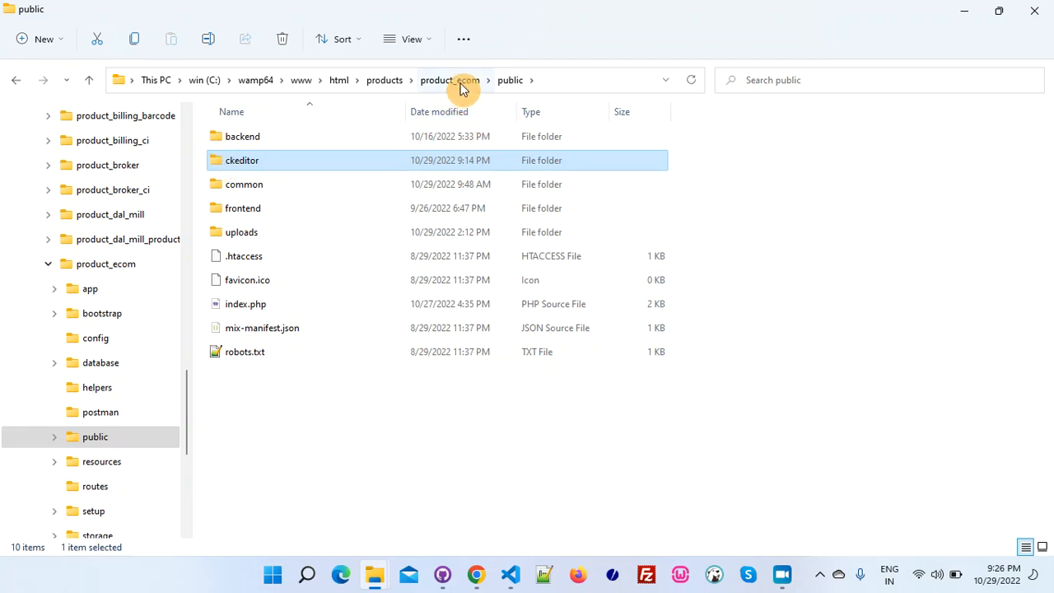
click(450, 79)
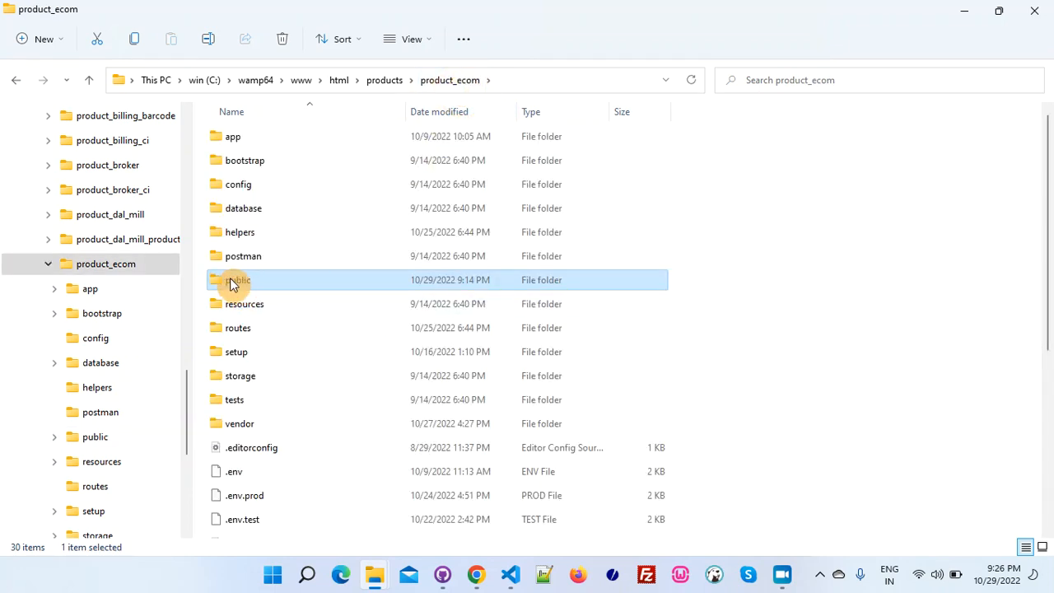
double_click(238, 280)
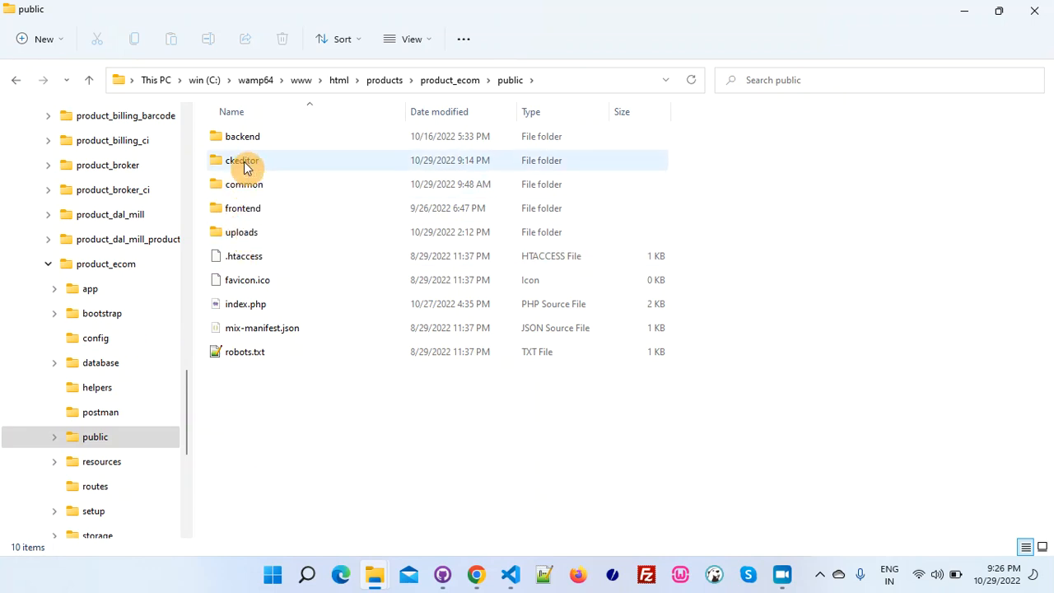
mouse_move(204, 168)
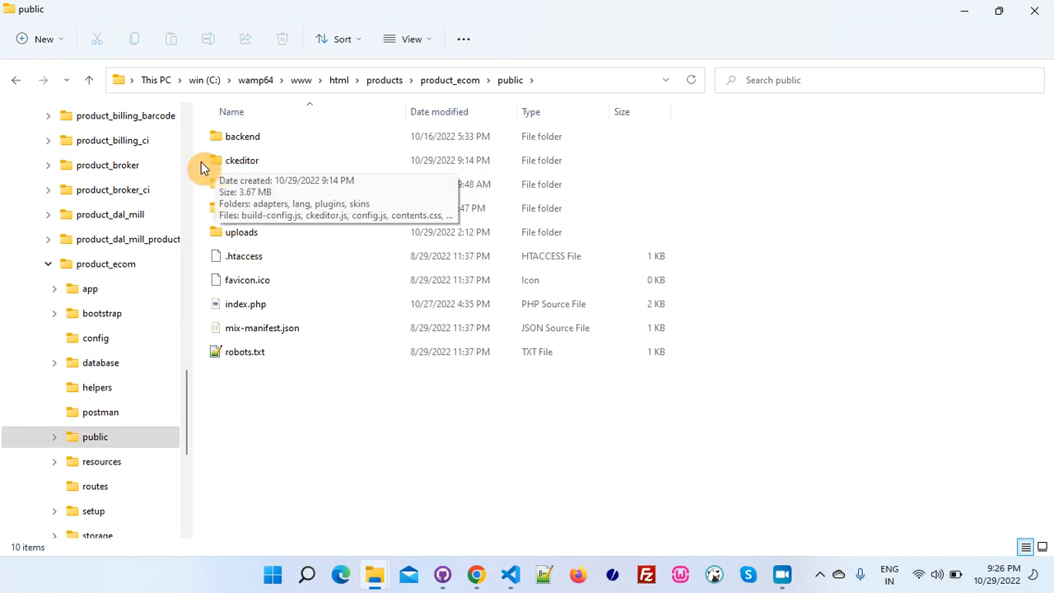
double_click(240, 160)
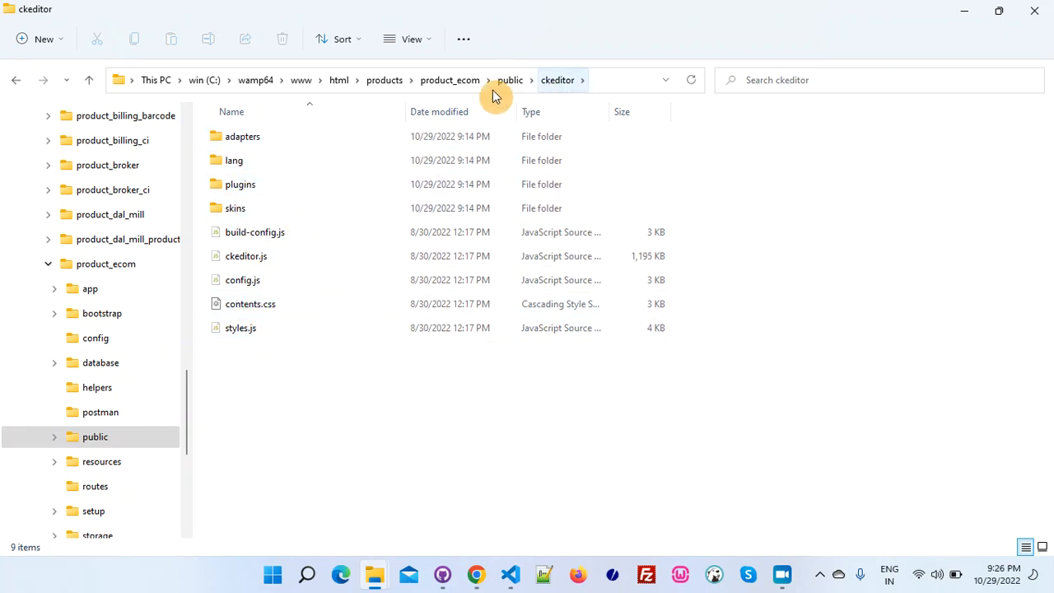
mouse_move(277, 264)
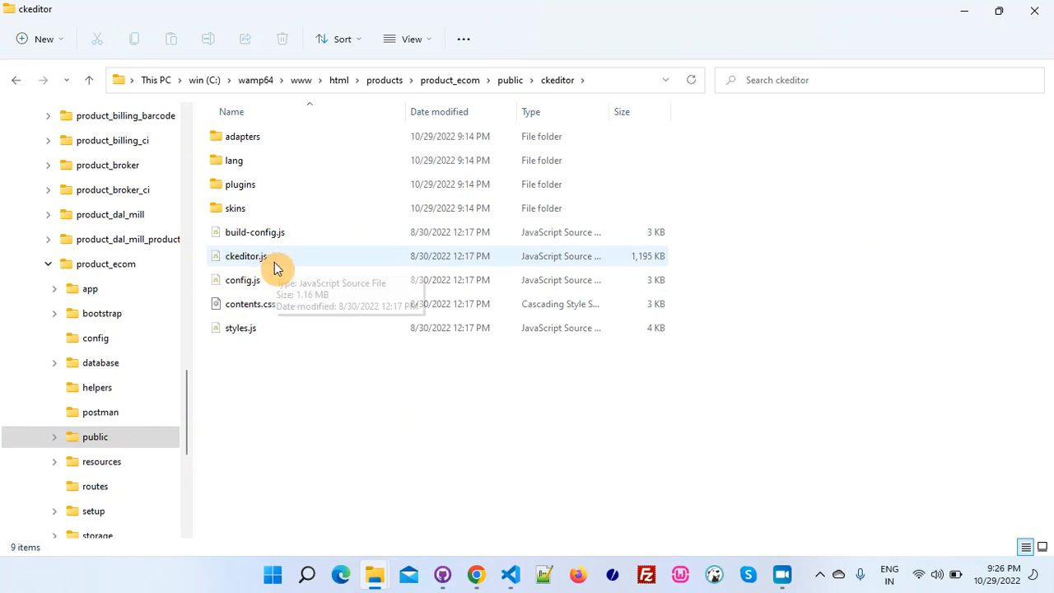
mouse_move(569, 102)
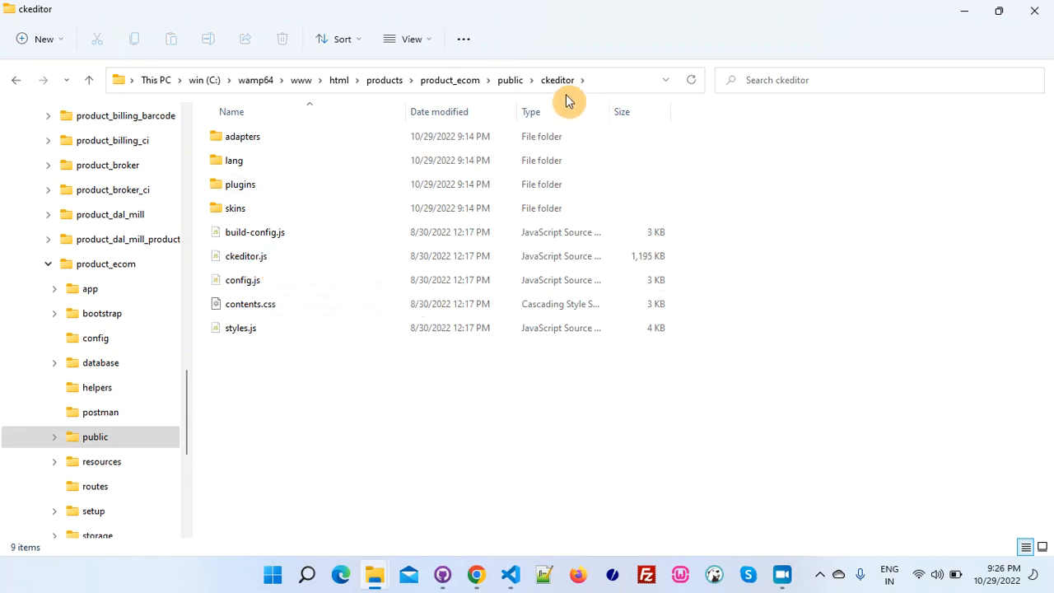
mouse_move(254, 267)
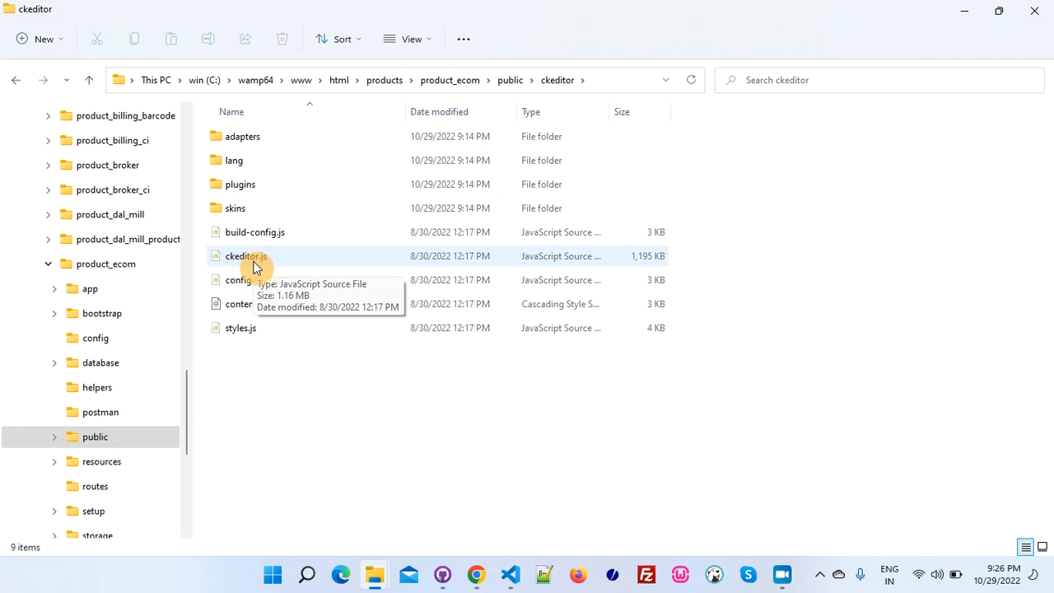
mouse_move(289, 267)
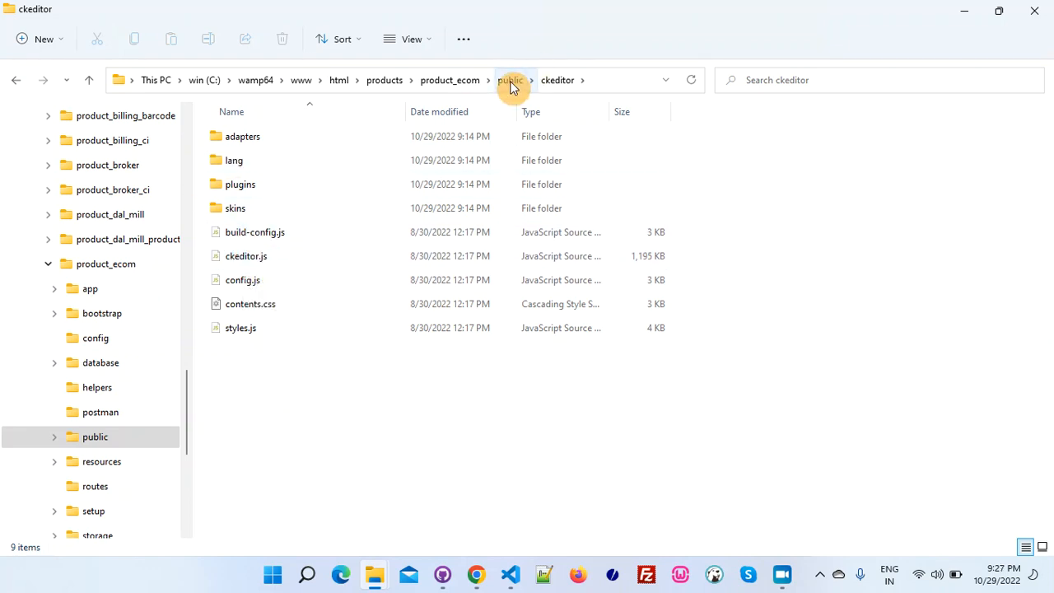
click(507, 79)
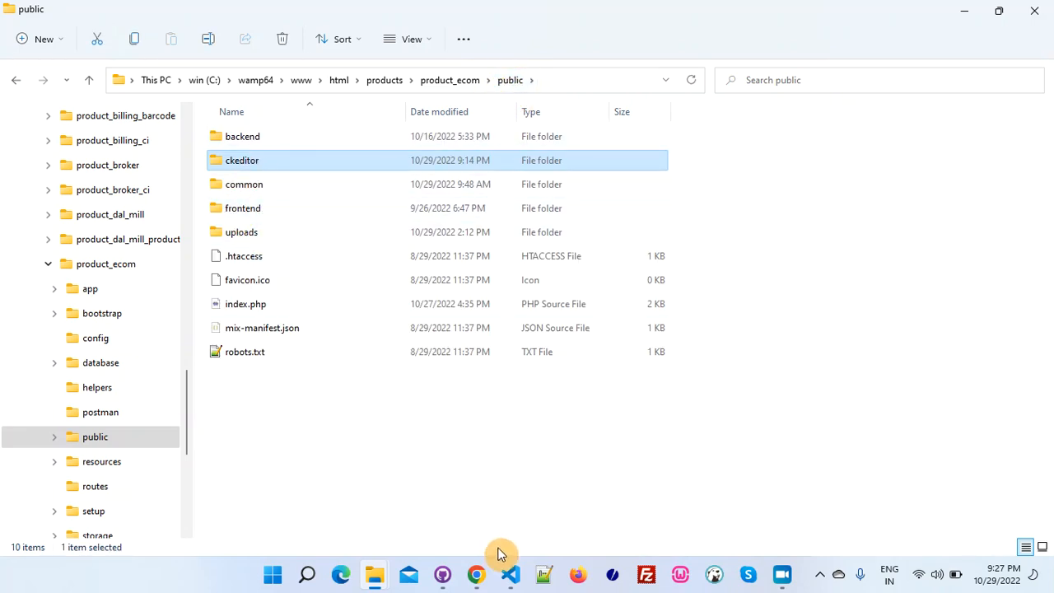
Show html_helpers.php and highlight the simple_ckeditor function name and its CKEDITOR.replace script.
click(510, 575)
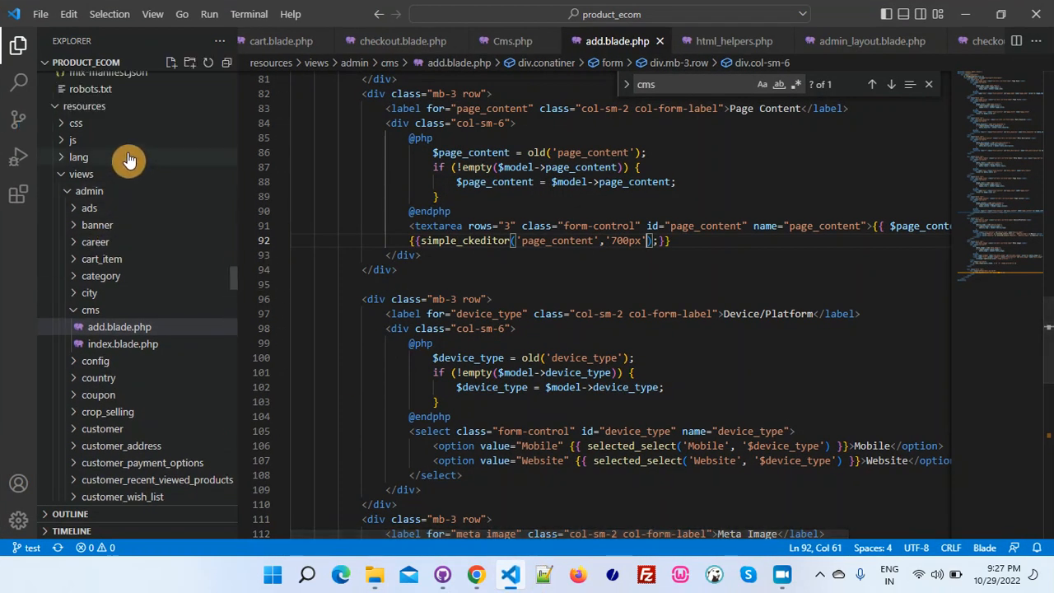
click(733, 41)
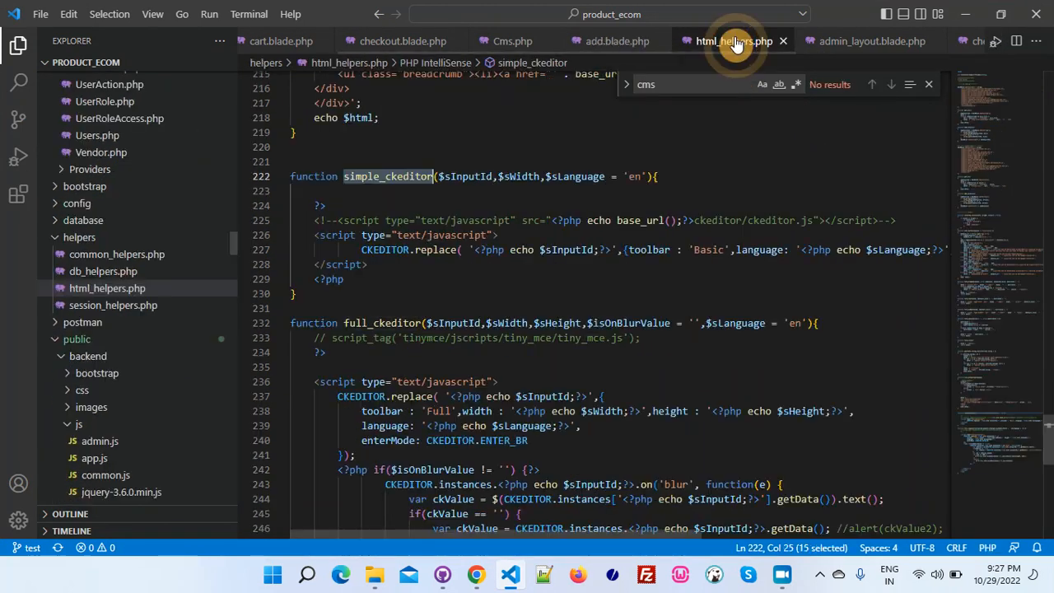
mouse_move(712, 59)
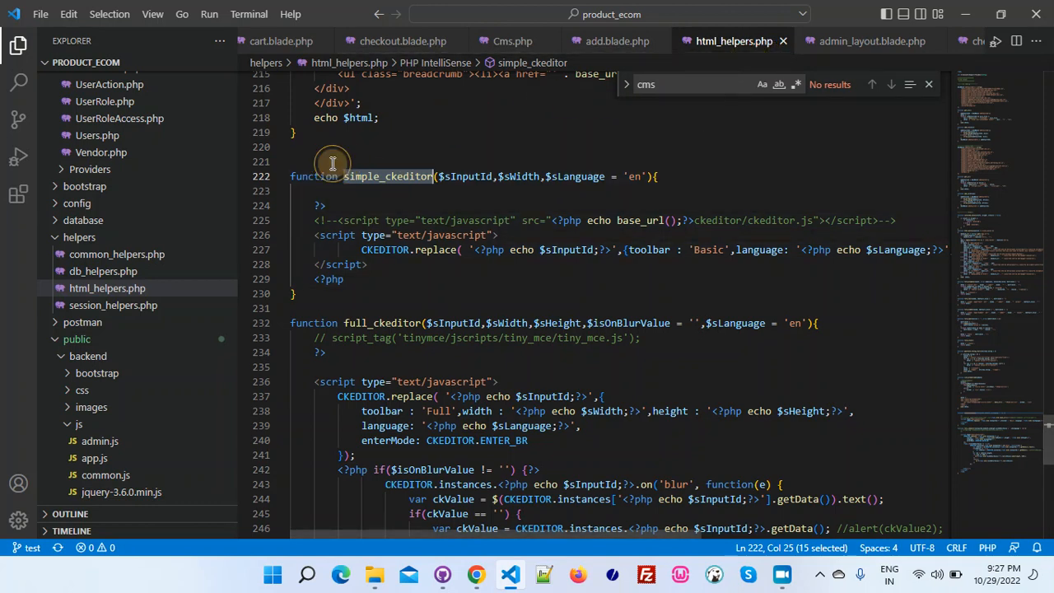
click(392, 176)
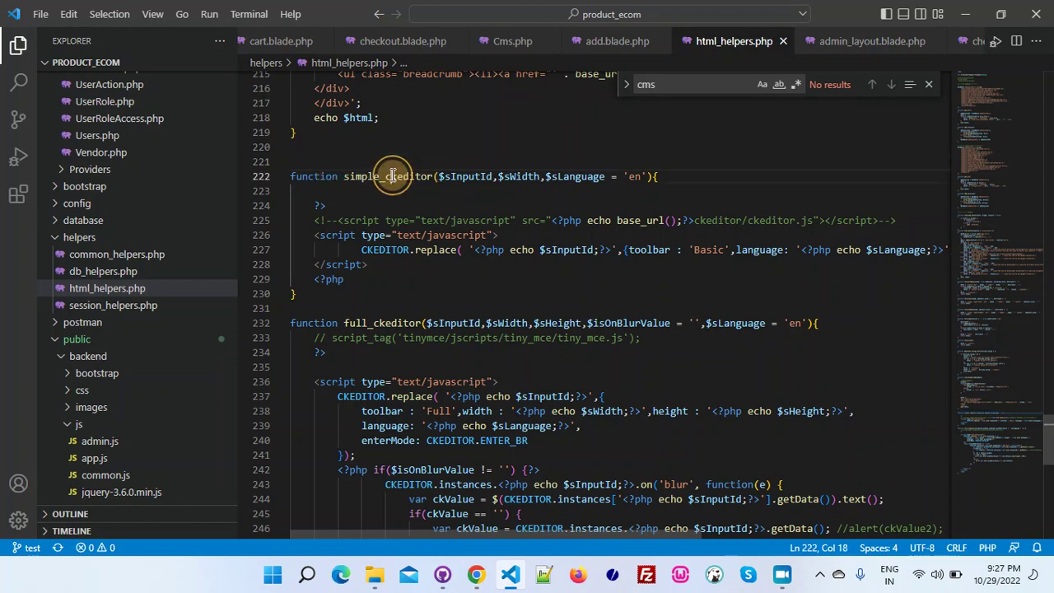
double_click(387, 176)
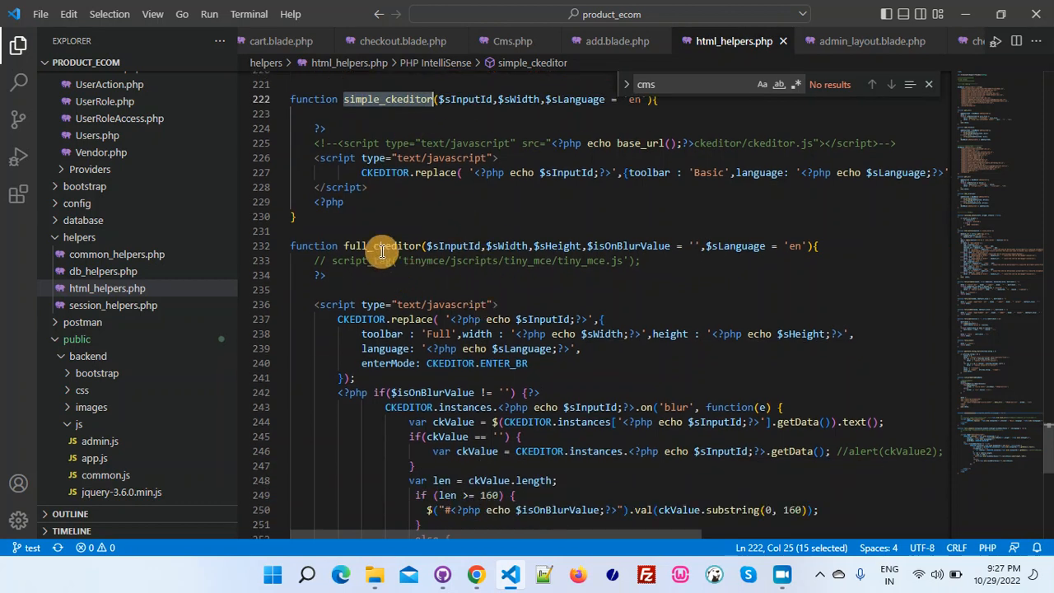
double_click(382, 246)
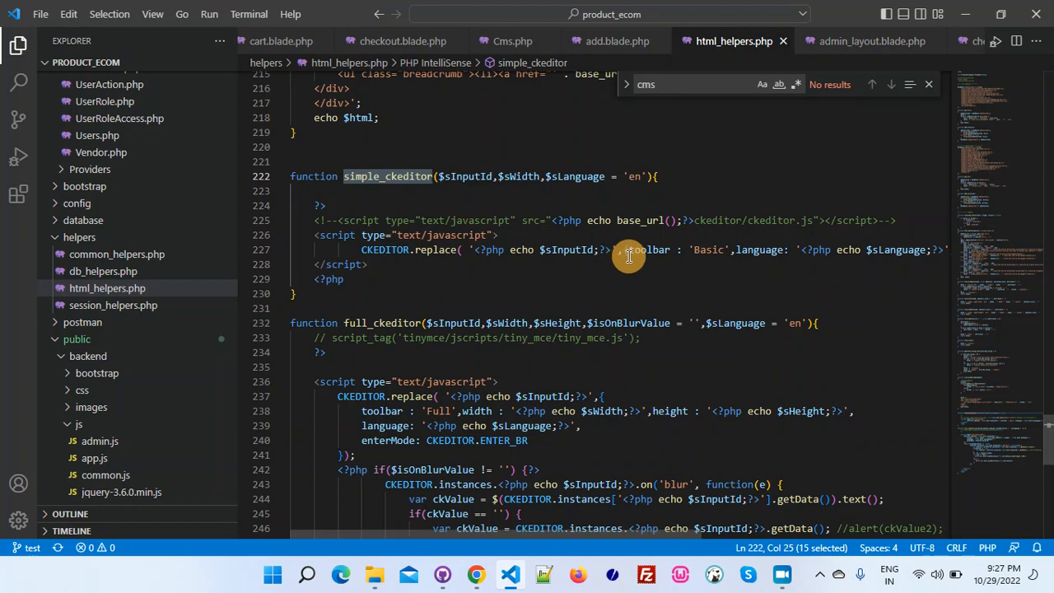
scroll(down, 3)
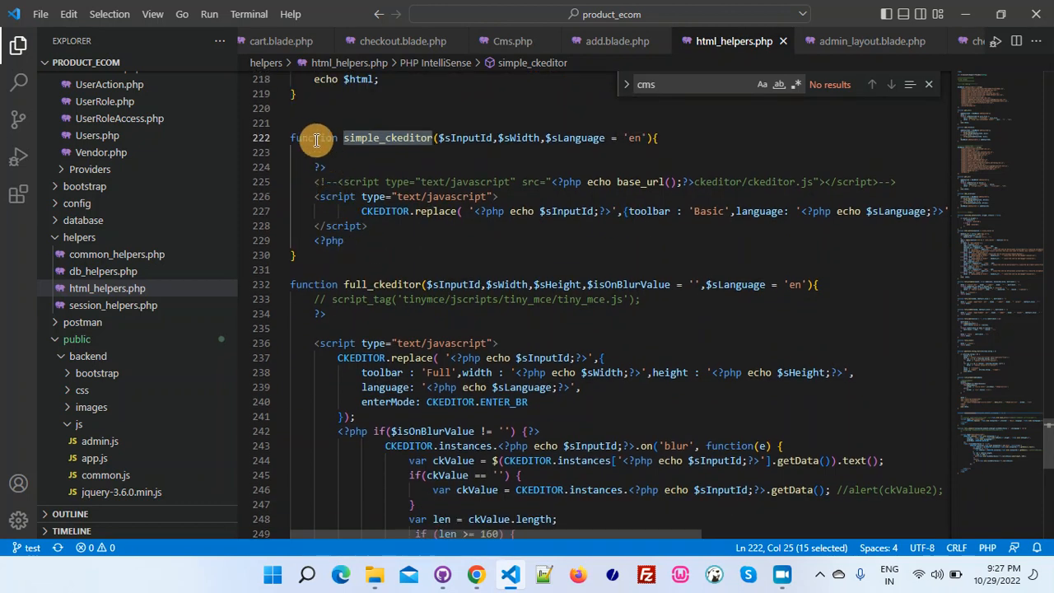
scroll(down, 3)
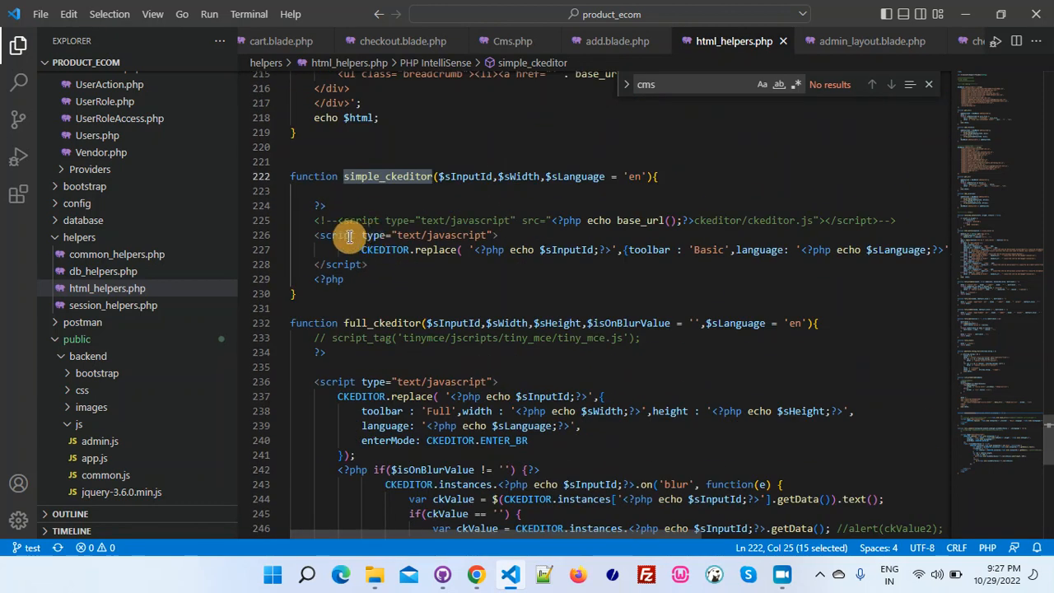
mouse_move(424, 250)
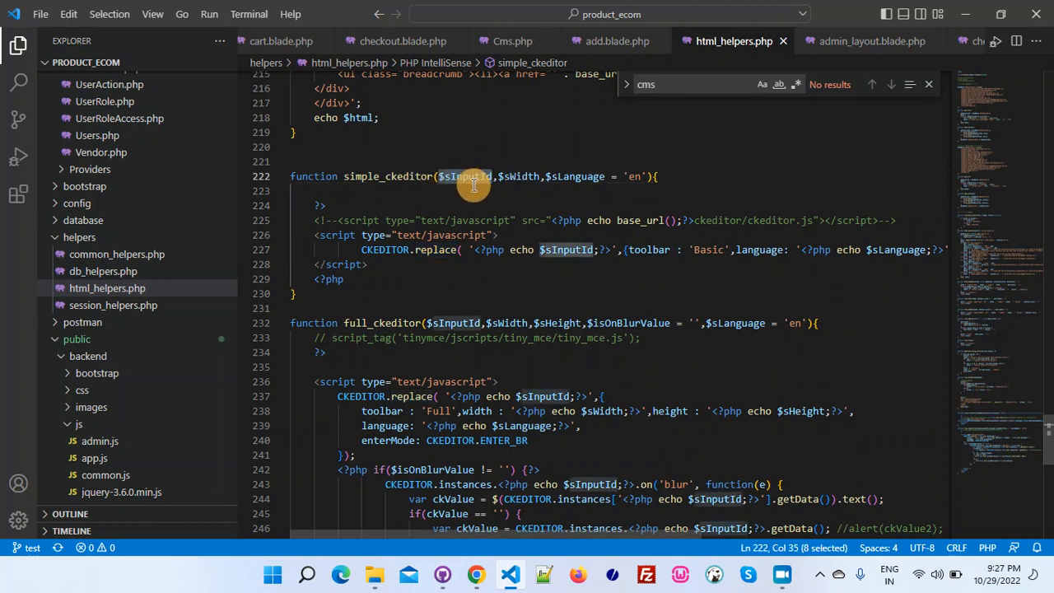
mouse_move(388, 173)
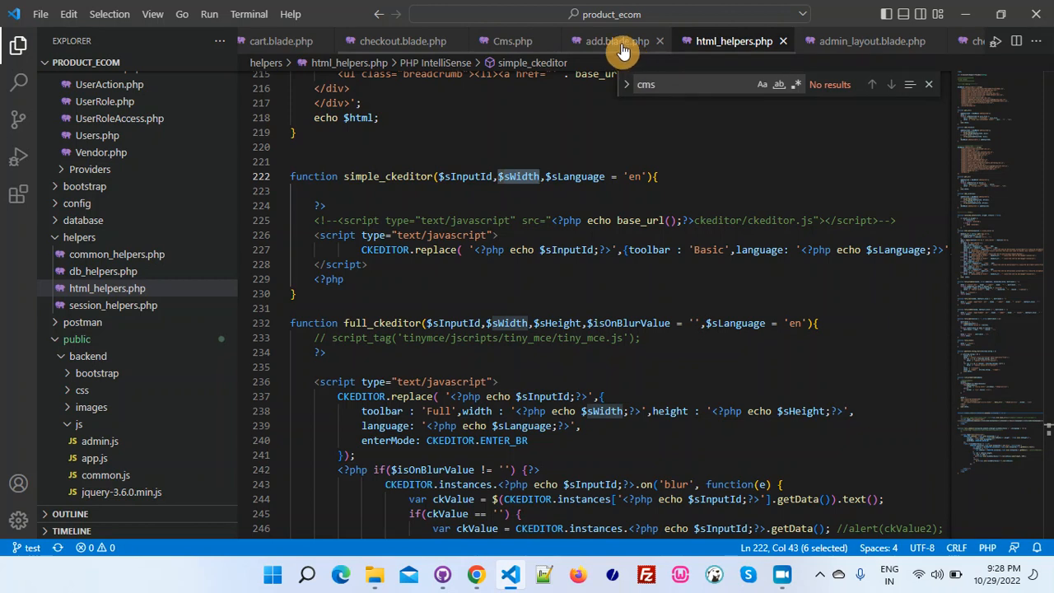
Select page_content in add.blade.php's simple_ckeditor call and jump to its definition in html_helpers.php.
click(609, 40)
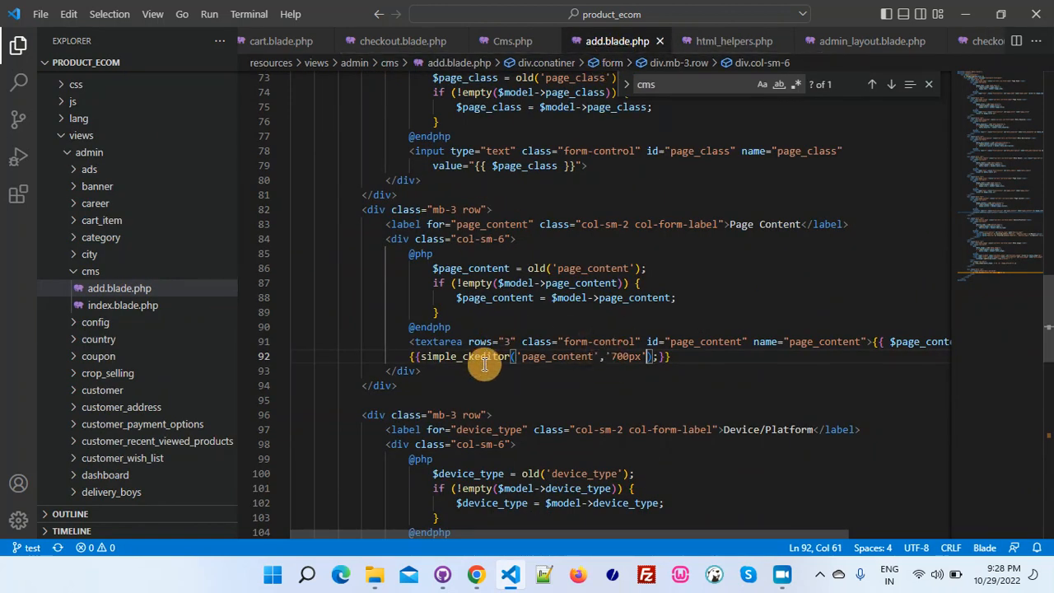
double_click(559, 355)
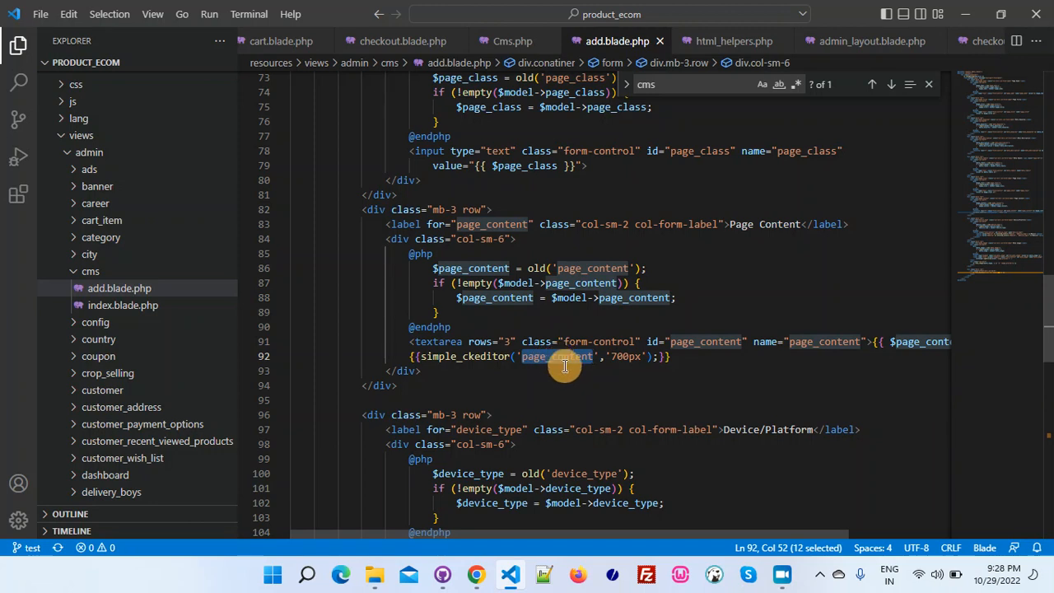
mouse_move(562, 366)
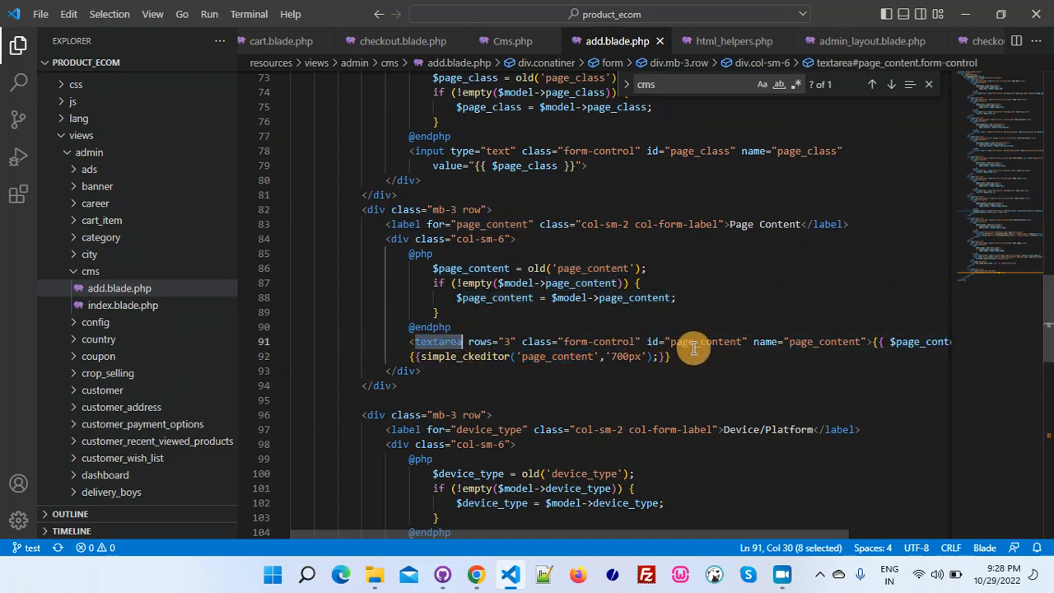
mouse_move(497, 359)
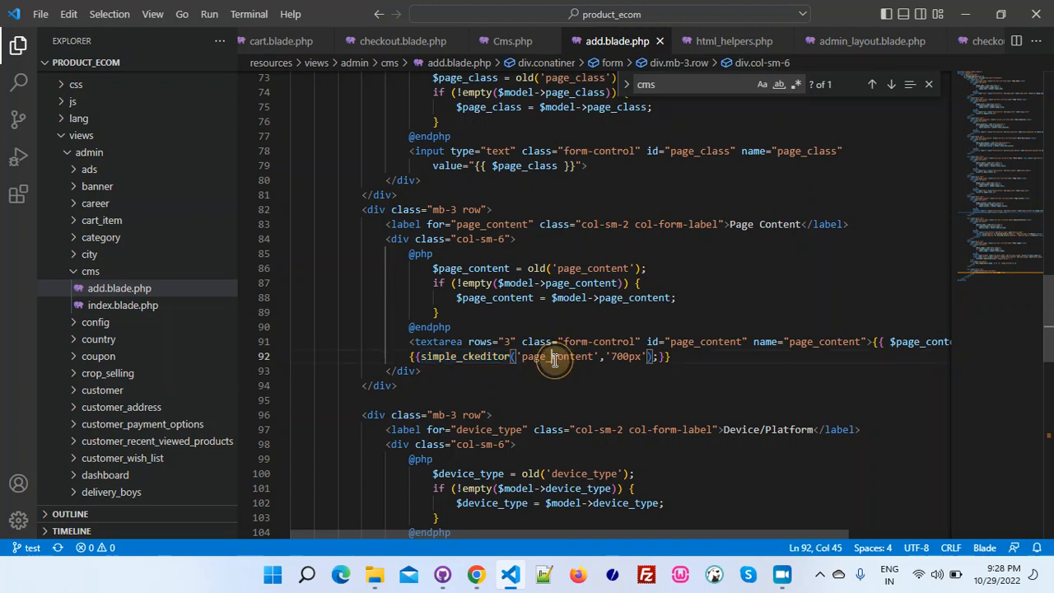
double_click(553, 355)
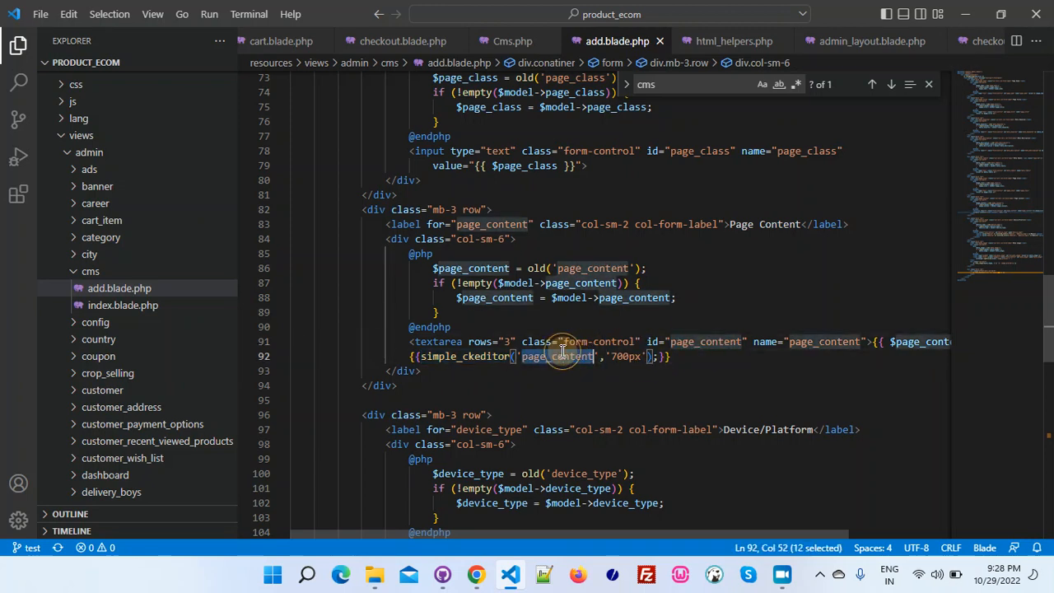
double_click(626, 356)
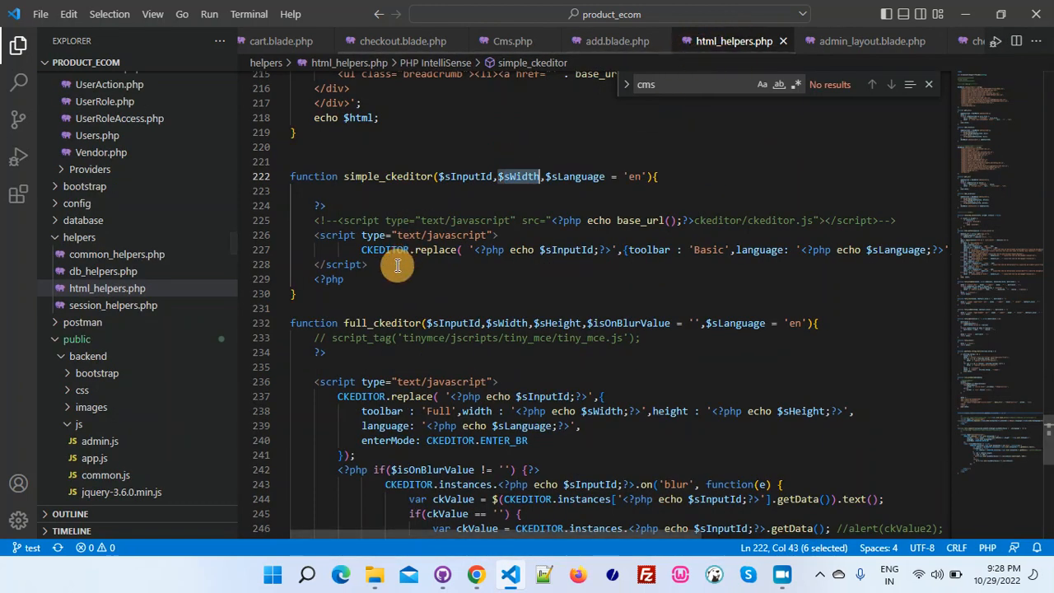
mouse_move(388, 184)
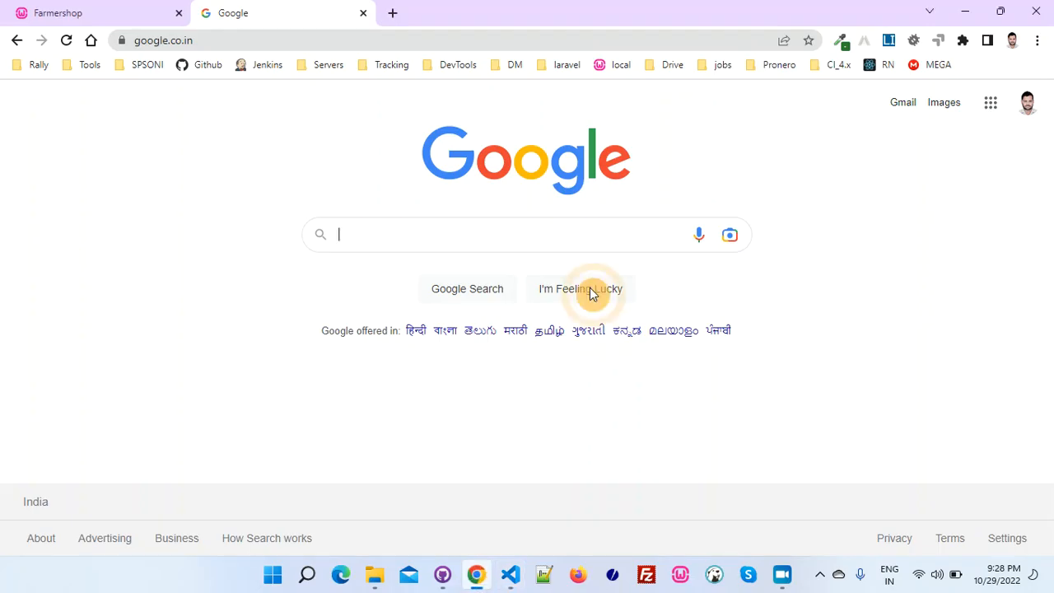
Return to the Farmershop CMS list and open the myaccount page's edit form.
click(83, 13)
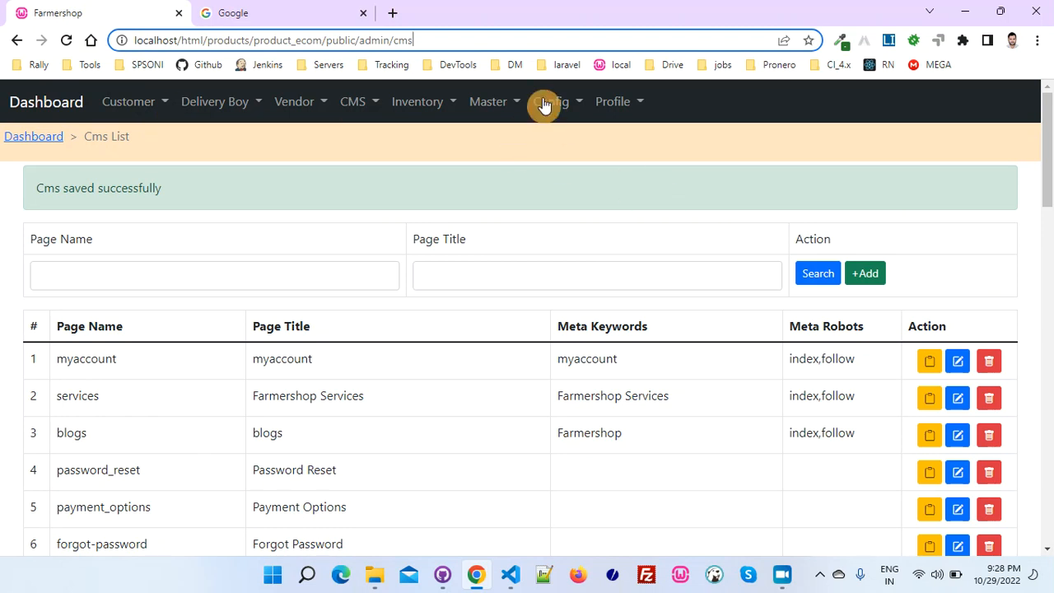
mouse_move(928, 362)
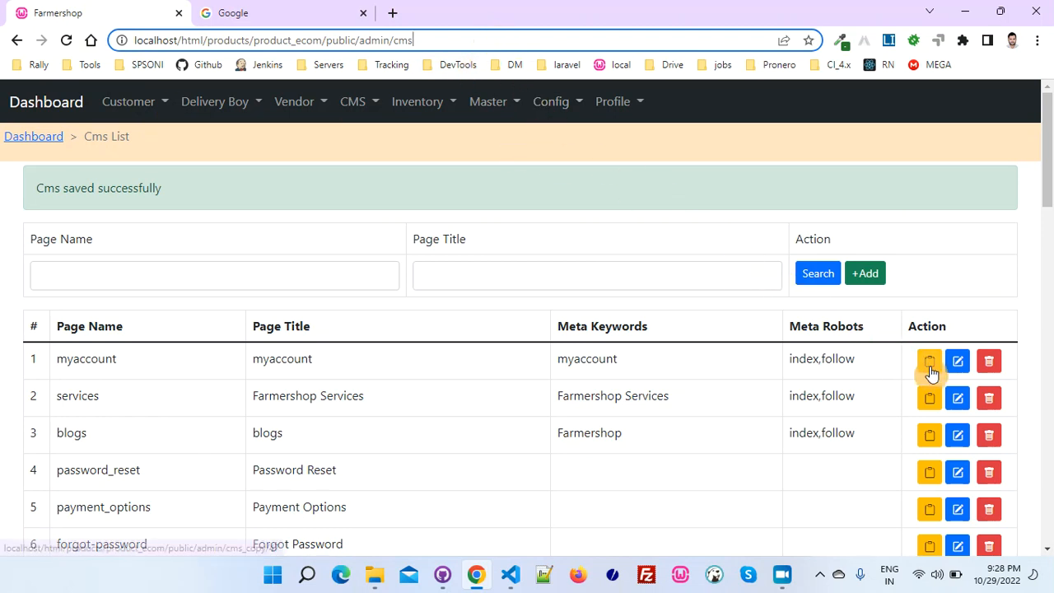
click(928, 360)
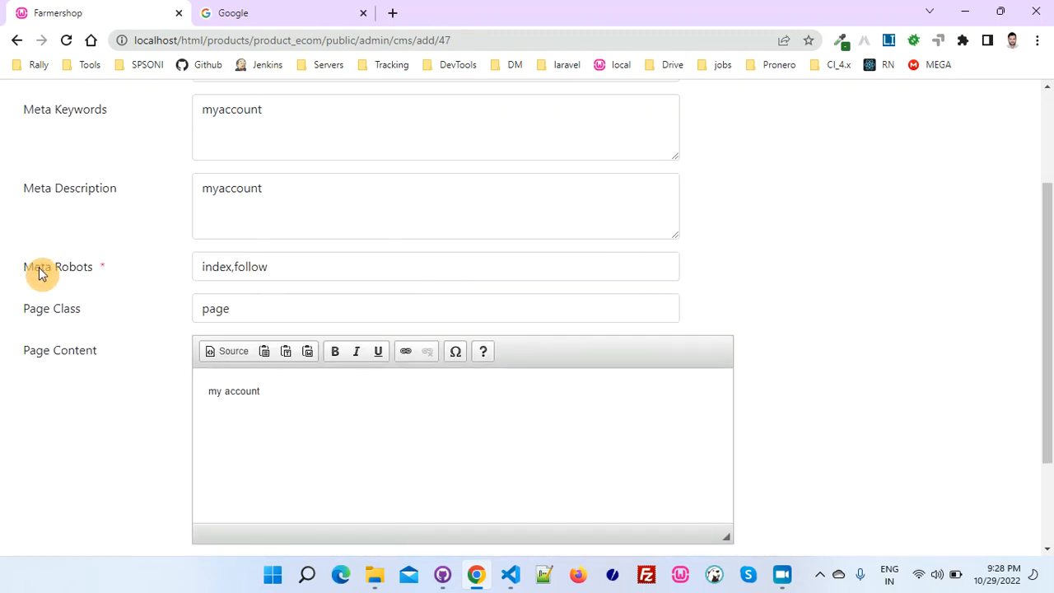
mouse_move(257, 366)
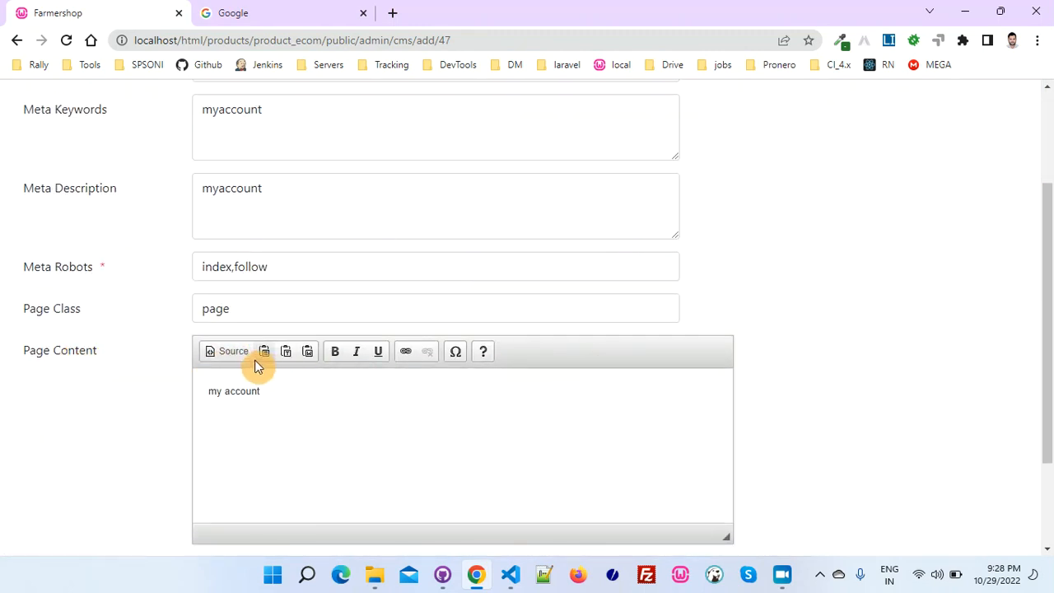
mouse_move(320, 375)
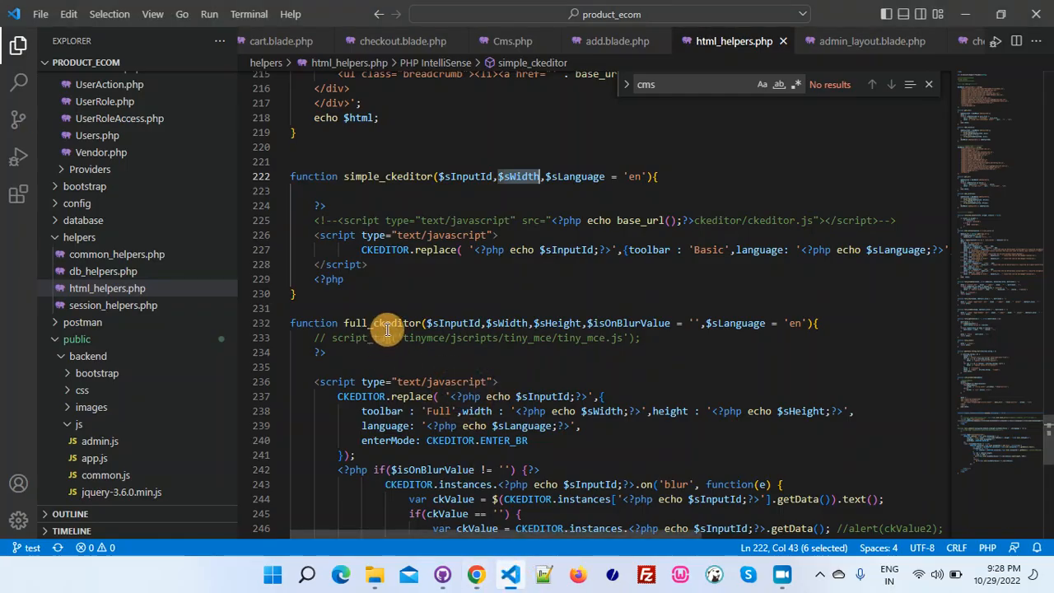
Change Page Content to full_ckeditor('page_content','700px','300px') in add.blade.php.
double_click(378, 323)
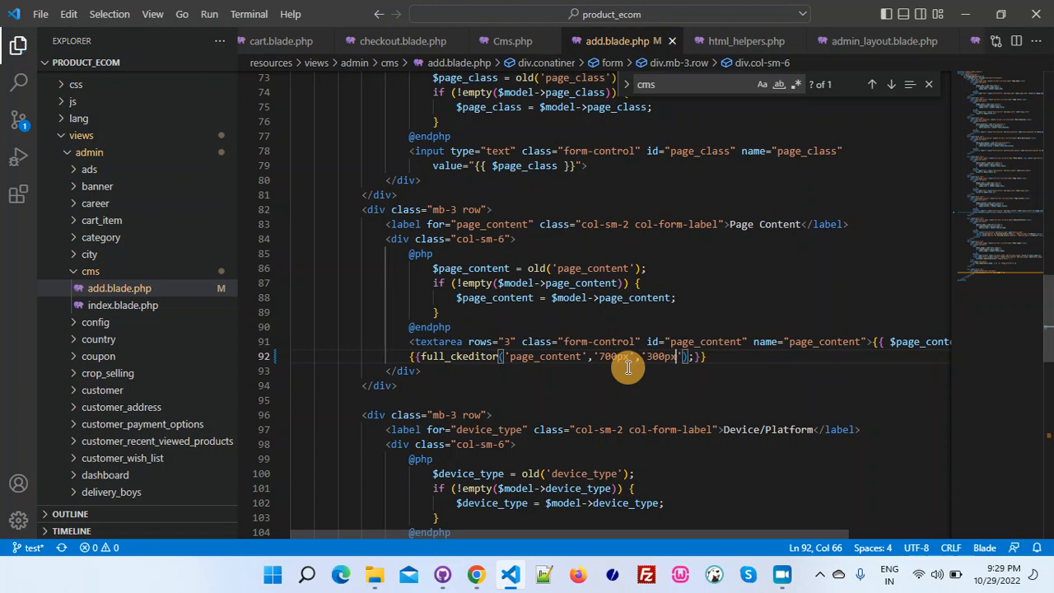
double_click(545, 355)
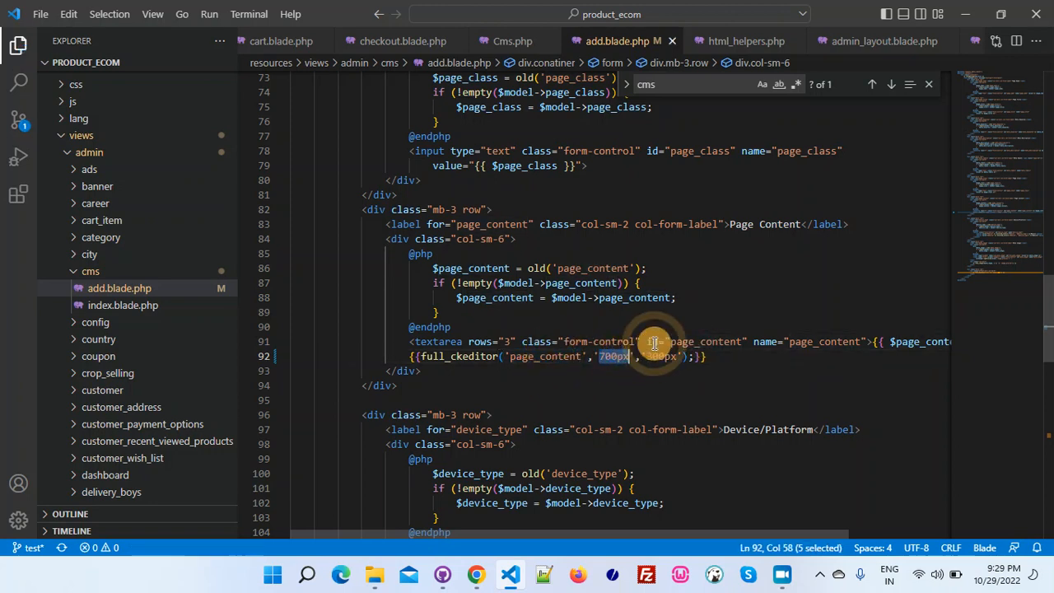
click(667, 355)
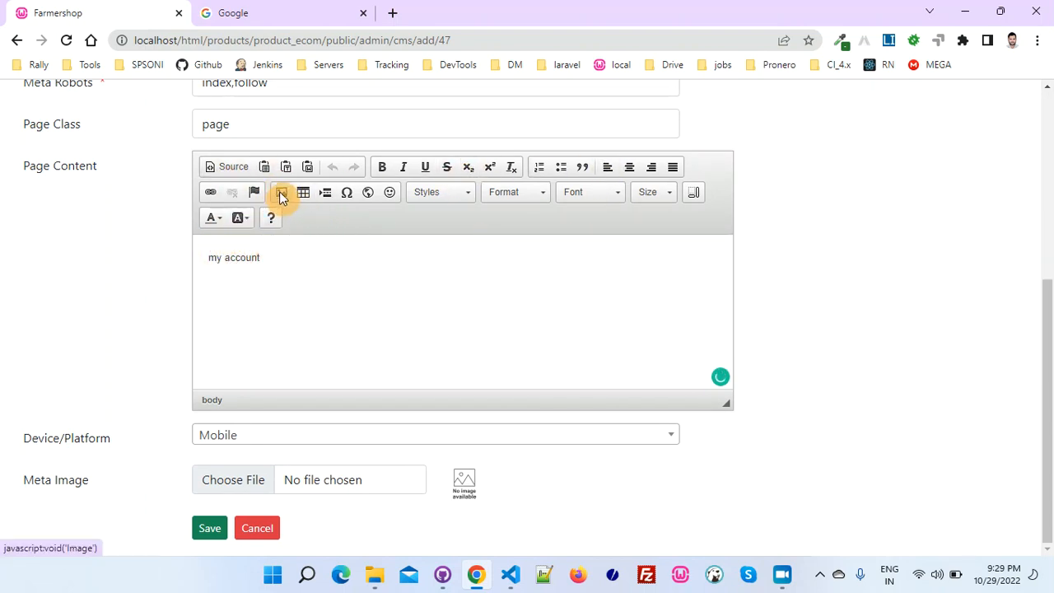
Open the editor's Image Properties dialog, move it aside, and close it without inserting anything.
click(279, 191)
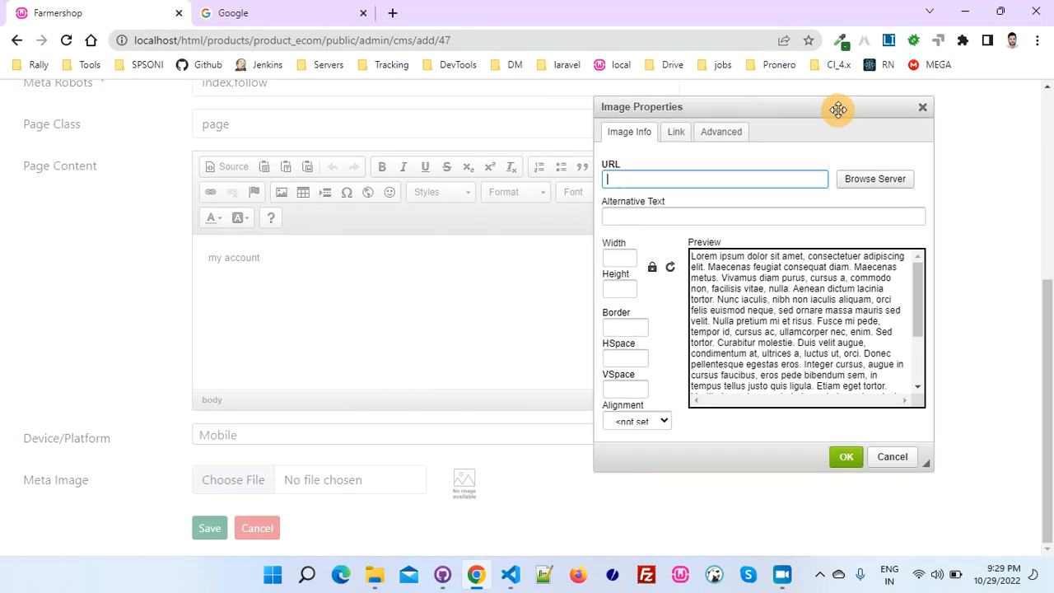
mouse_move(293, 195)
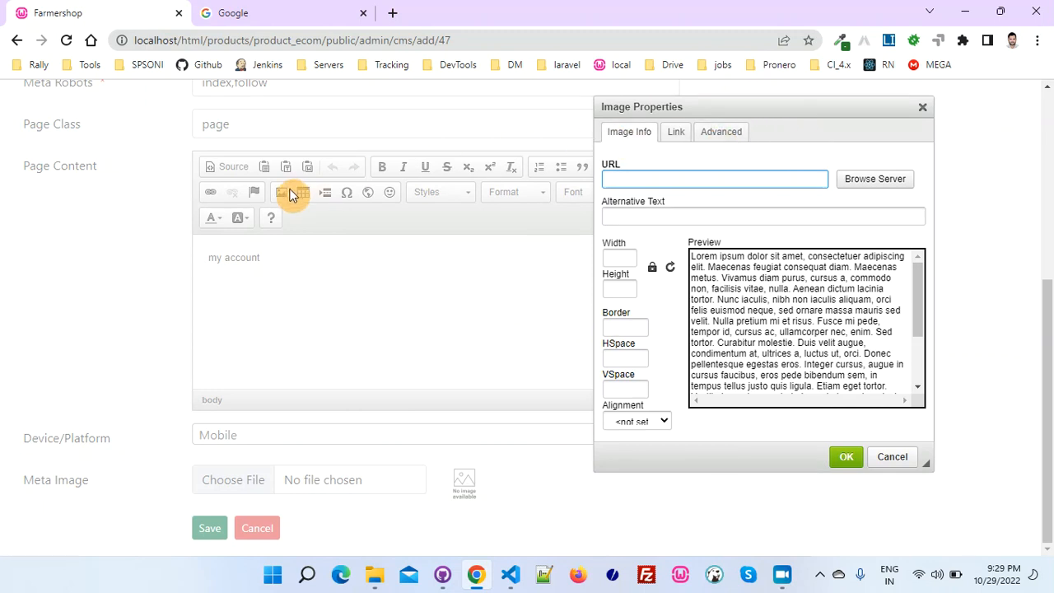
mouse_move(922, 109)
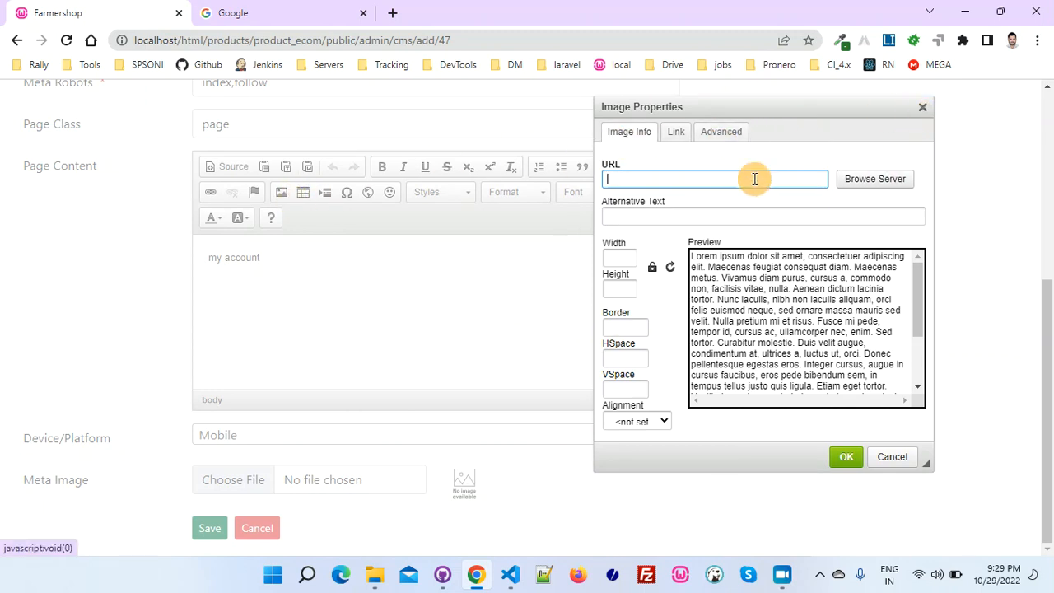
mouse_move(884, 191)
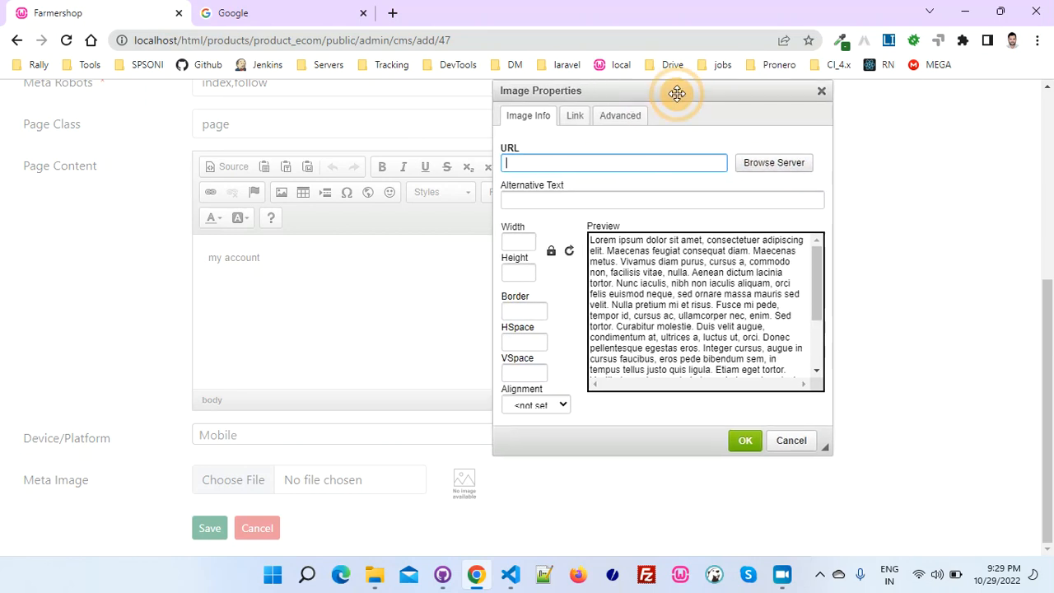
drag(675, 93, 859, 112)
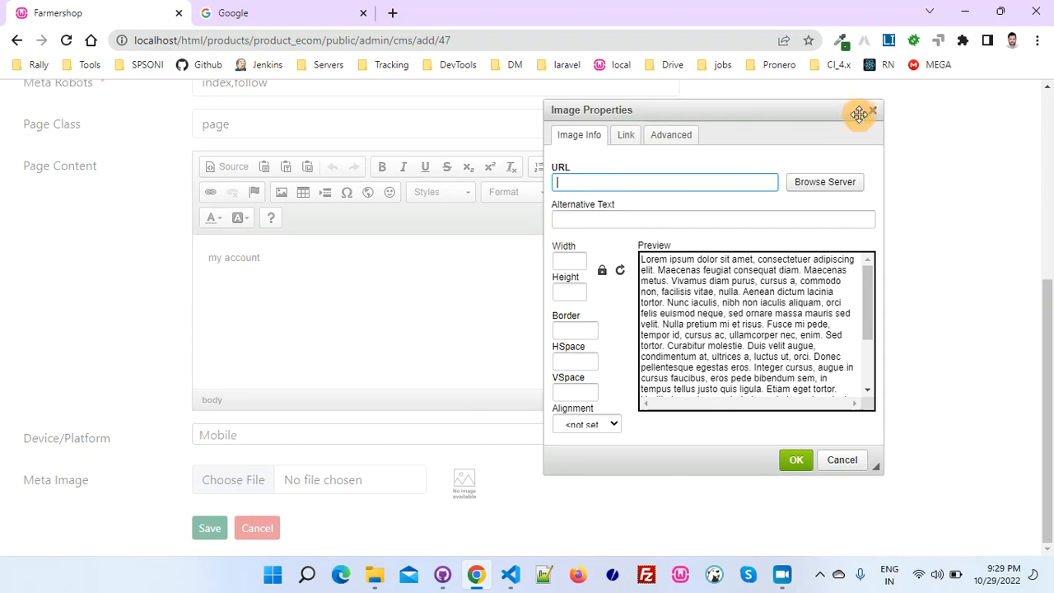
click(879, 112)
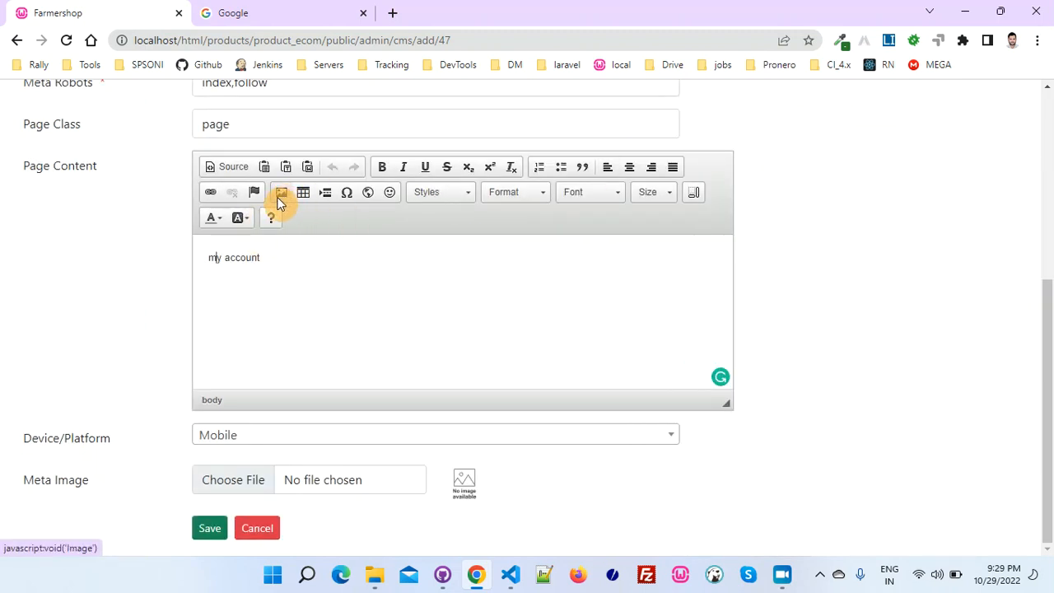
mouse_move(289, 204)
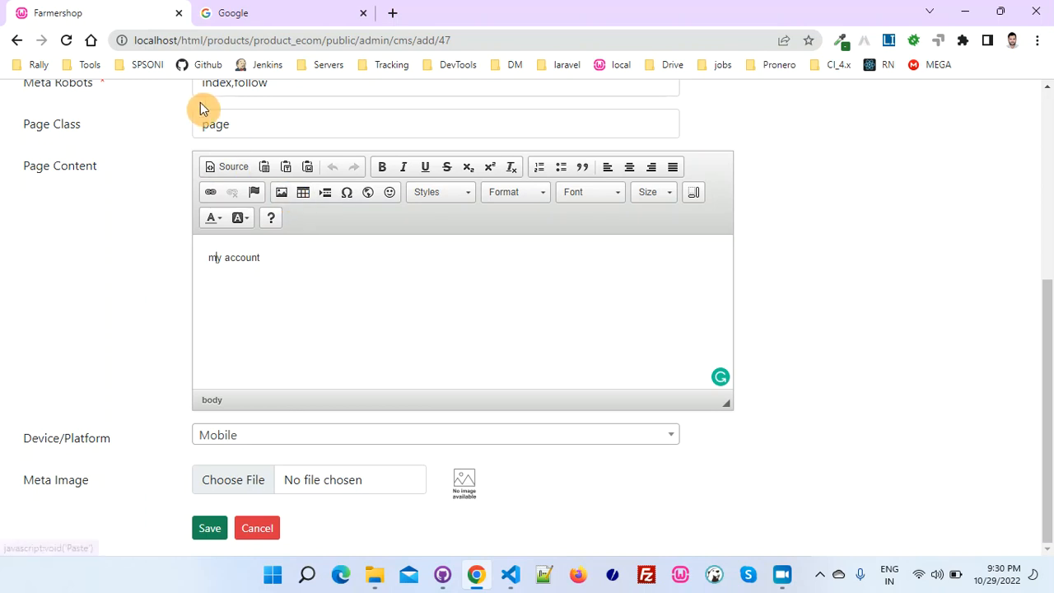
mouse_move(310, 218)
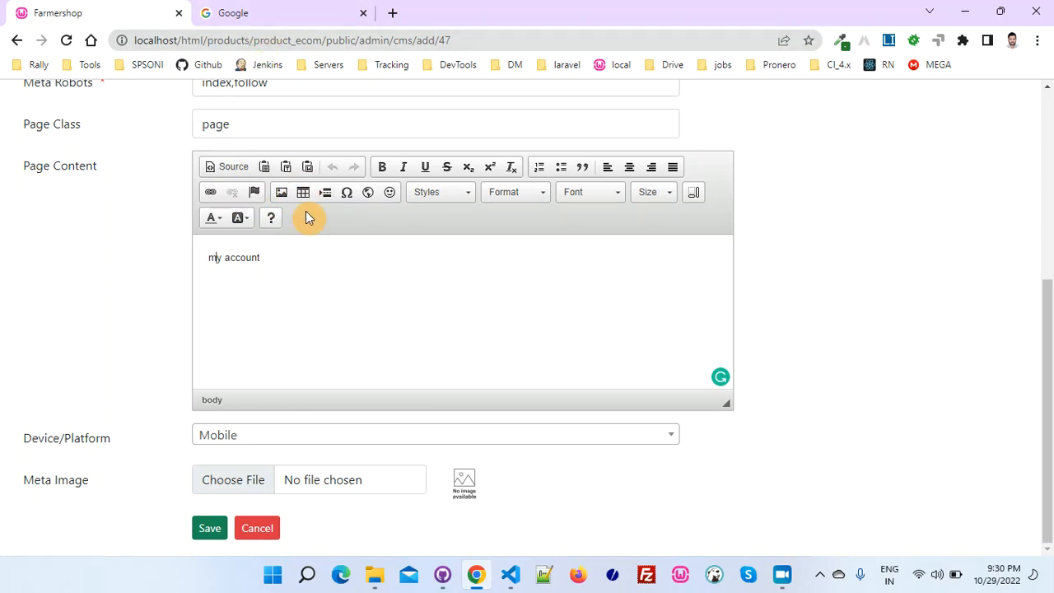
mouse_move(356, 358)
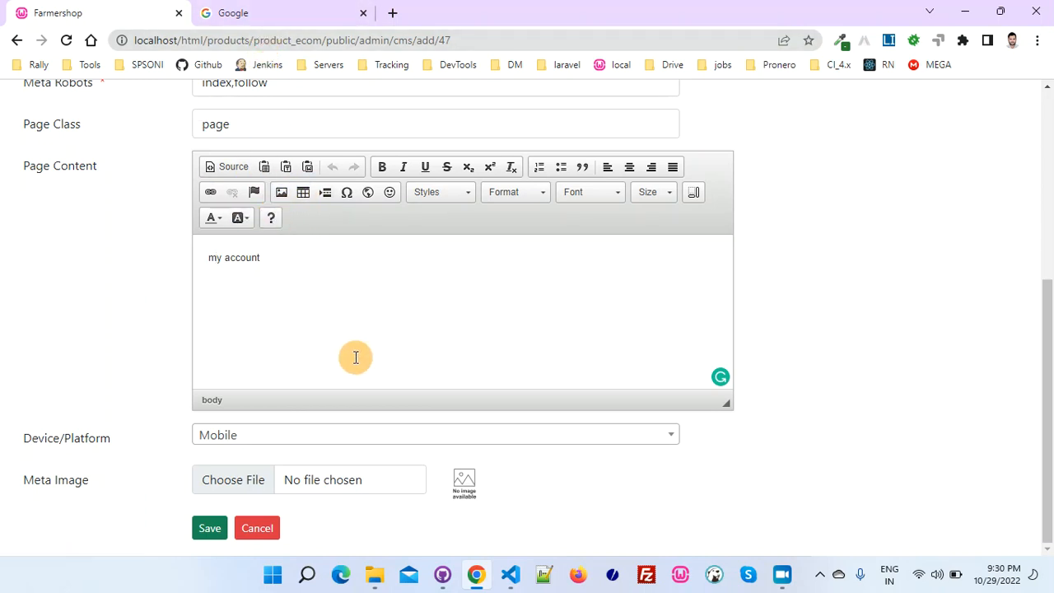
mouse_move(280, 191)
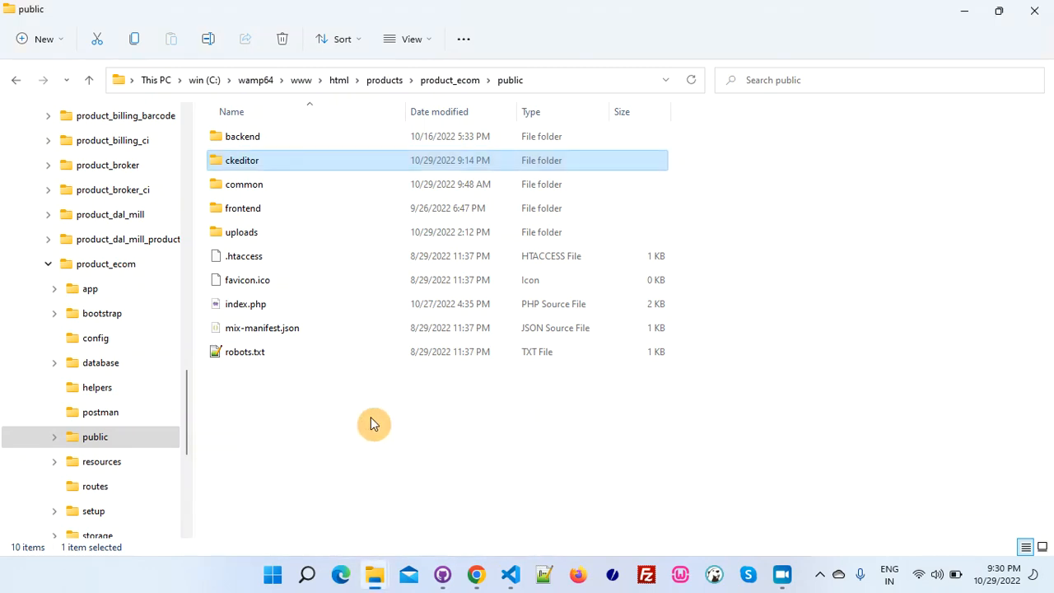
Browse public/ckeditor/plugins and look inside the moxiemanager plugin folder.
double_click(242, 160)
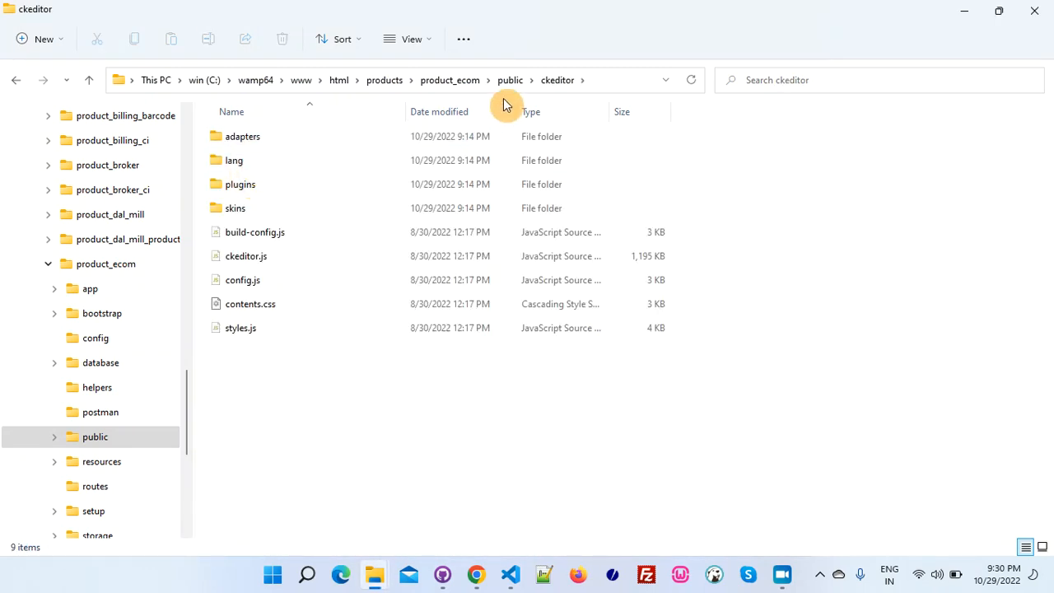
click(240, 184)
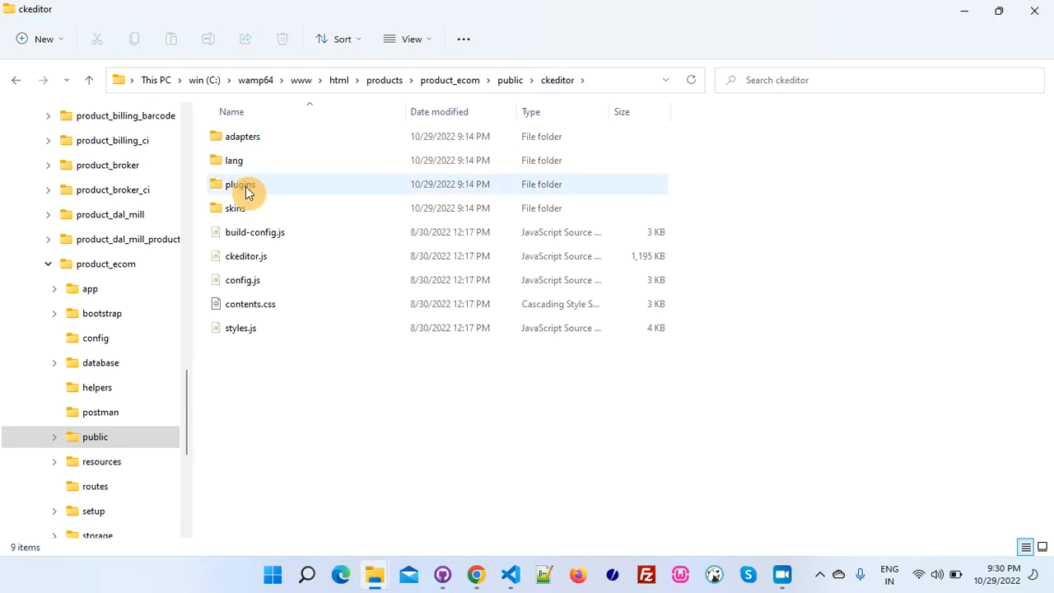
double_click(241, 185)
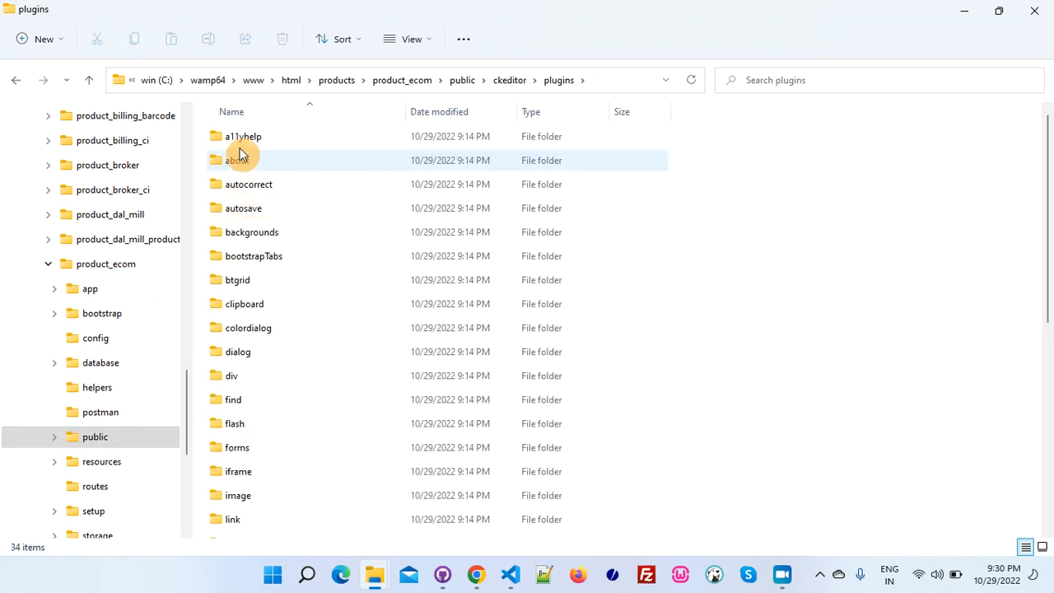
scroll(down, 3)
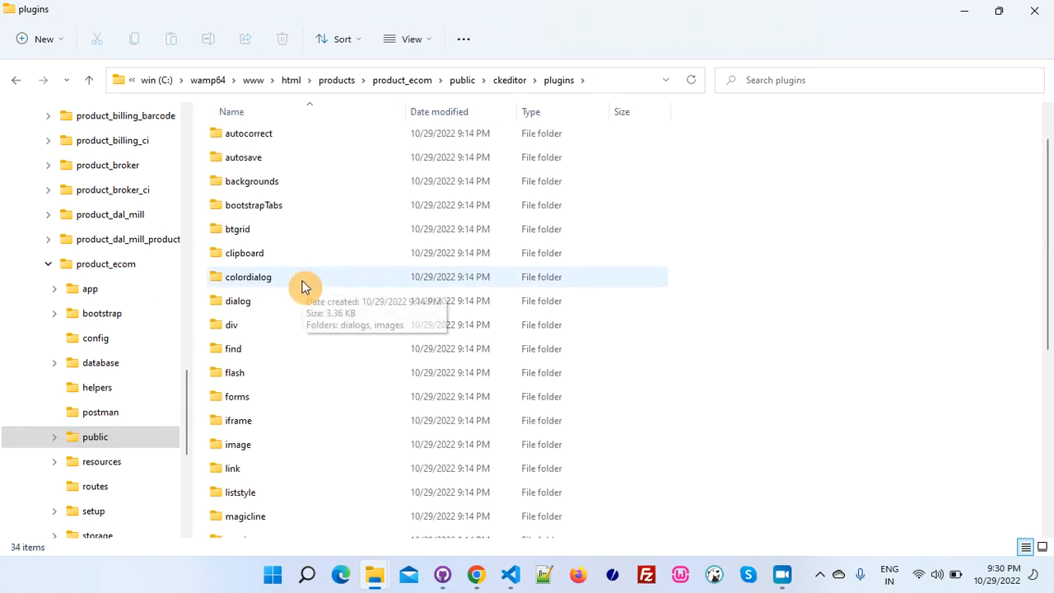
scroll(down, 3)
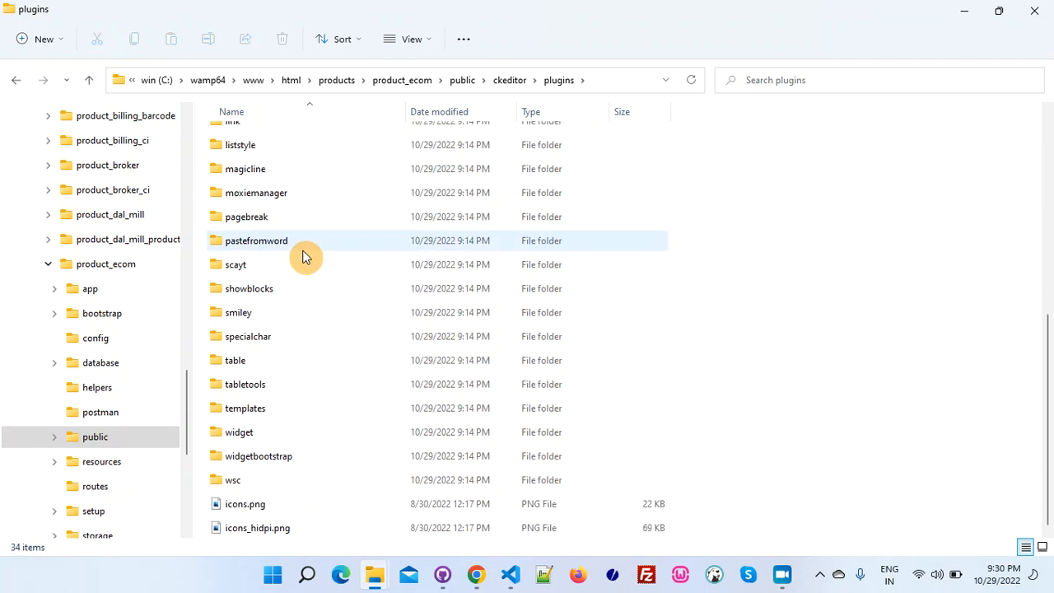
mouse_move(288, 263)
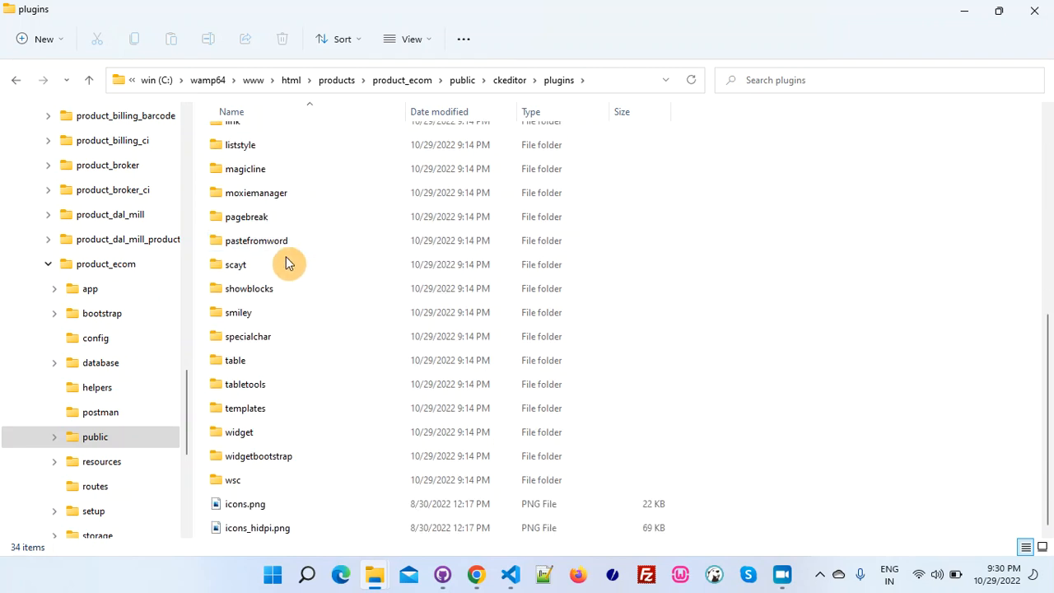
click(245, 168)
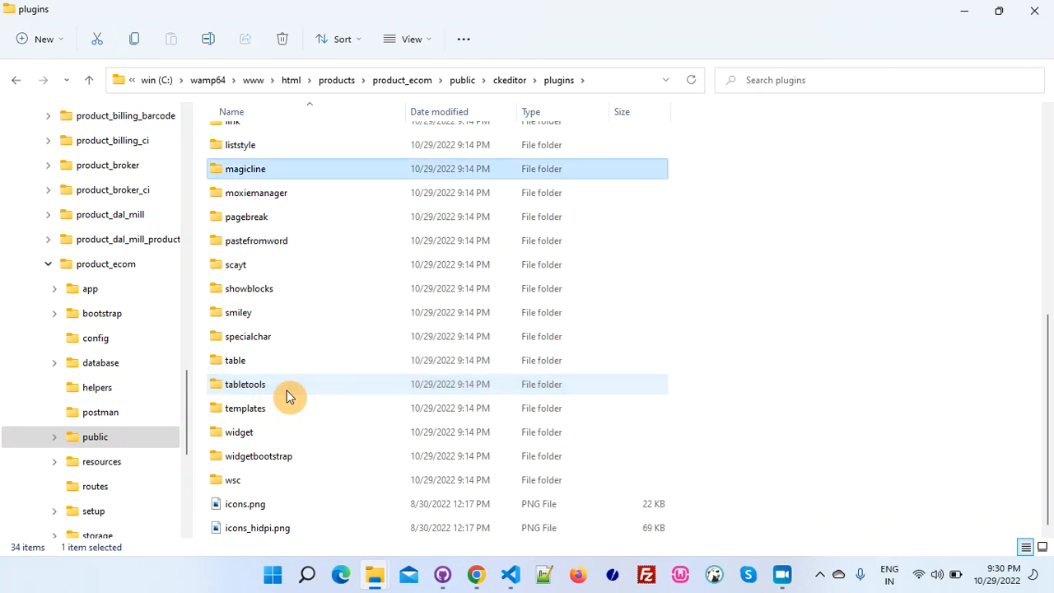
click(257, 193)
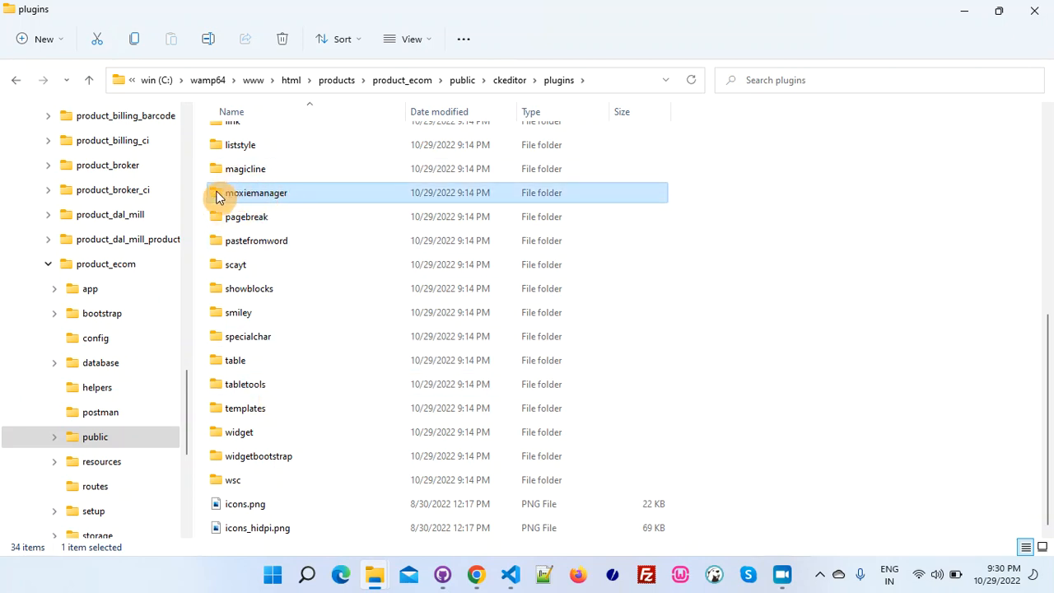
double_click(257, 191)
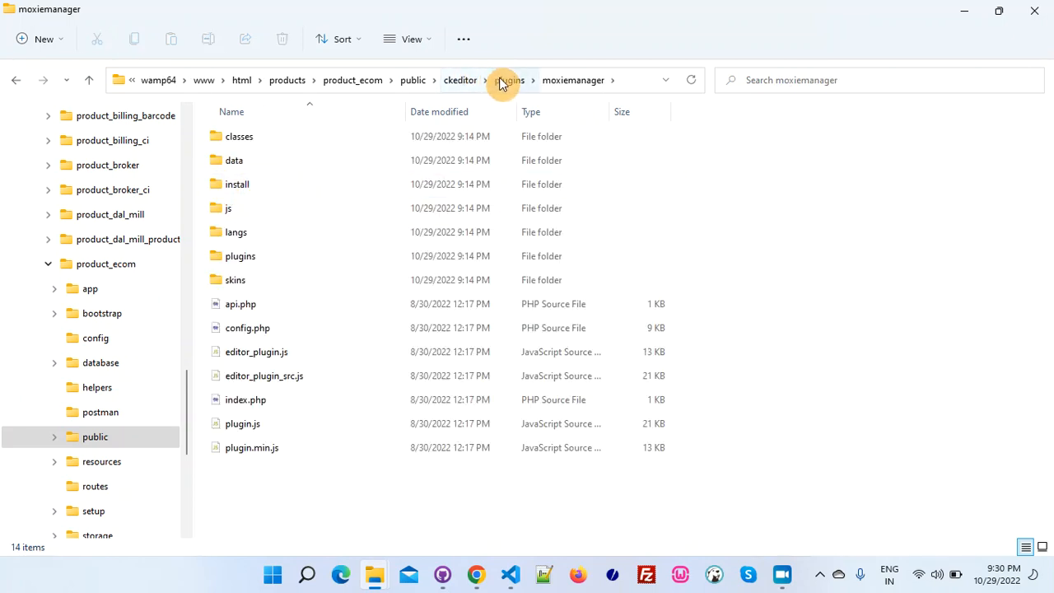
click(510, 79)
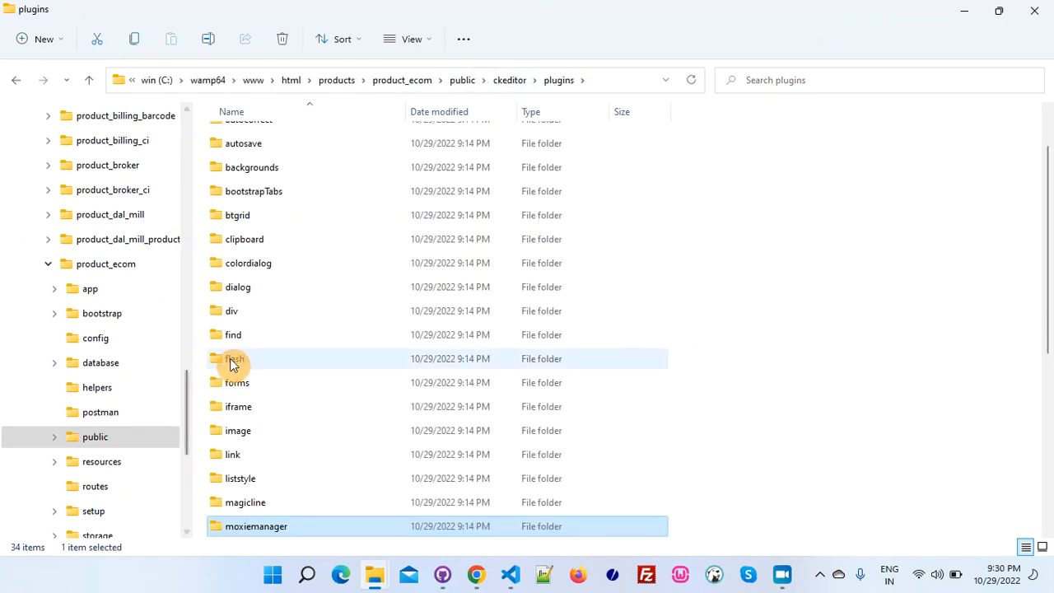
scroll(down, 3)
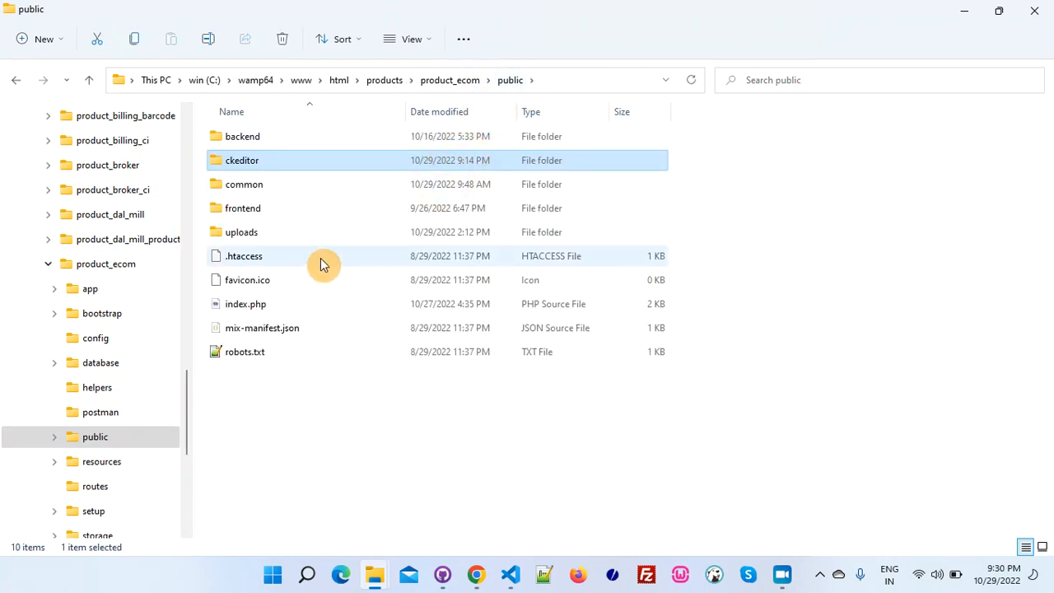
Revisit product_ecom's public folder contents, then hide Explorer to return to the CMS form.
click(450, 79)
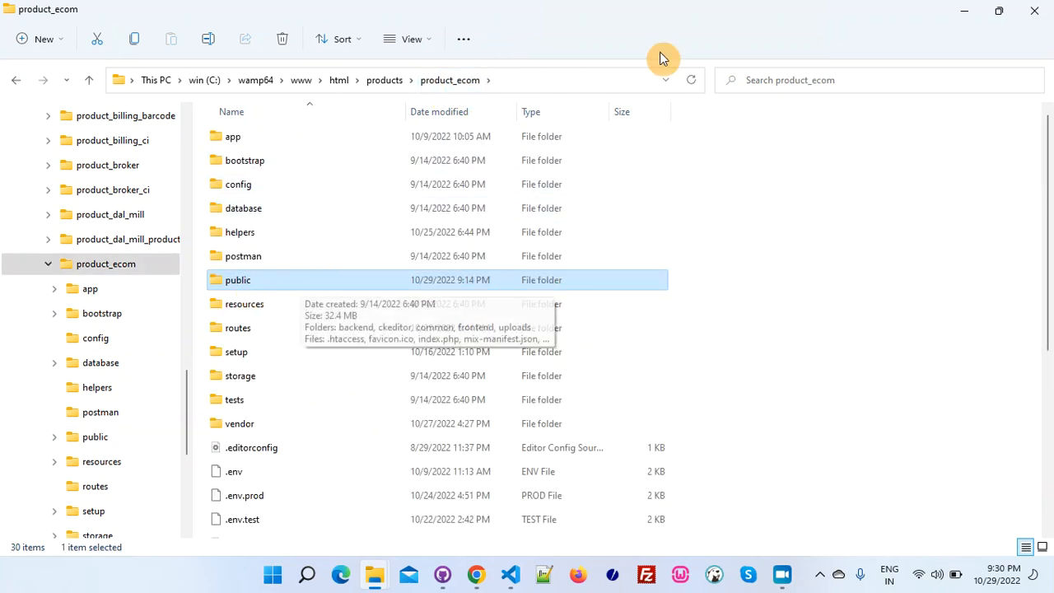
mouse_move(237, 283)
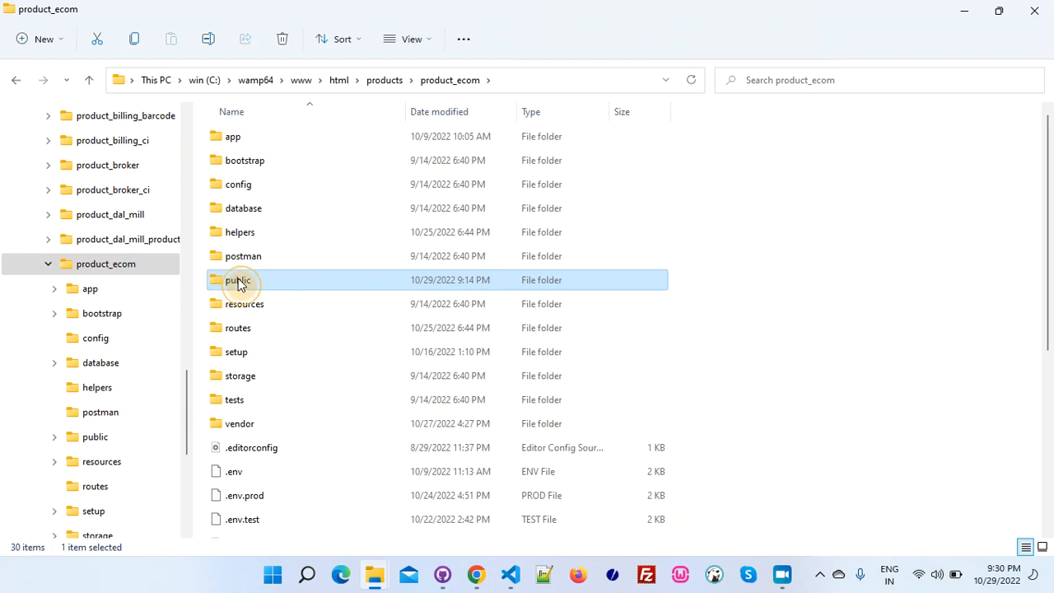
double_click(239, 280)
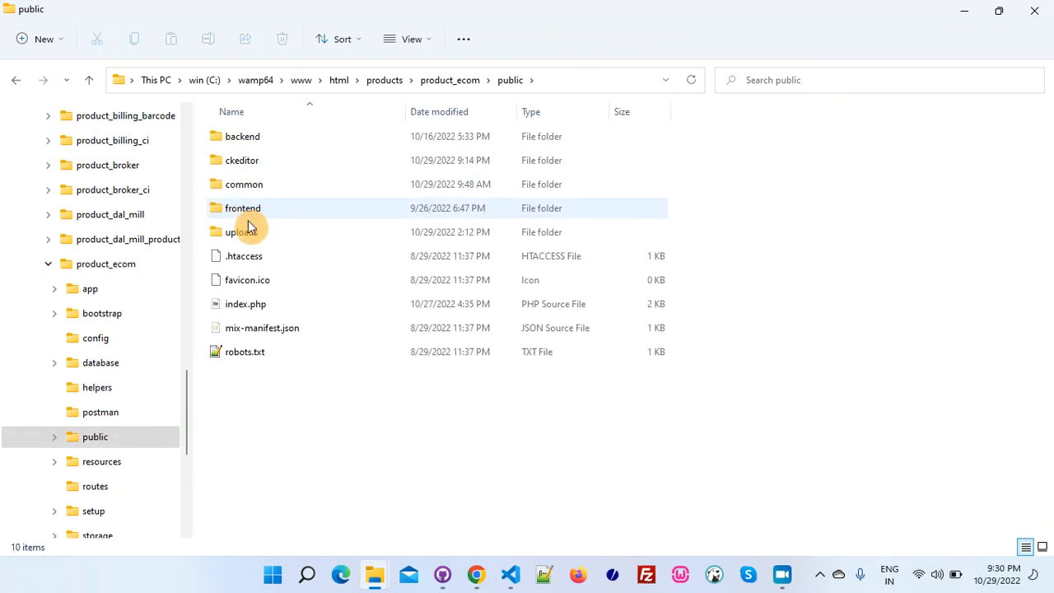
click(451, 79)
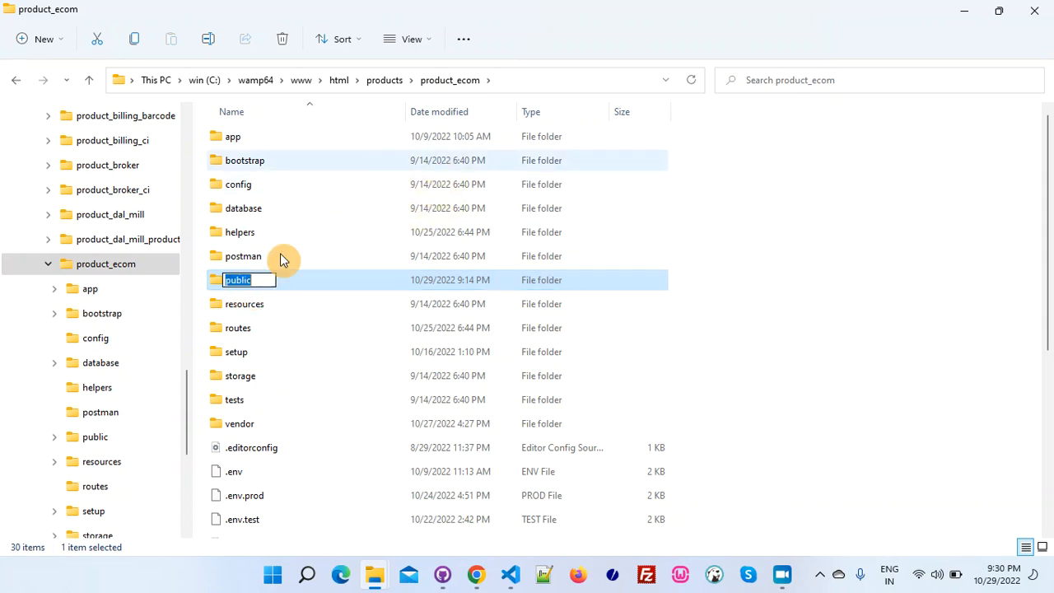
double_click(239, 280)
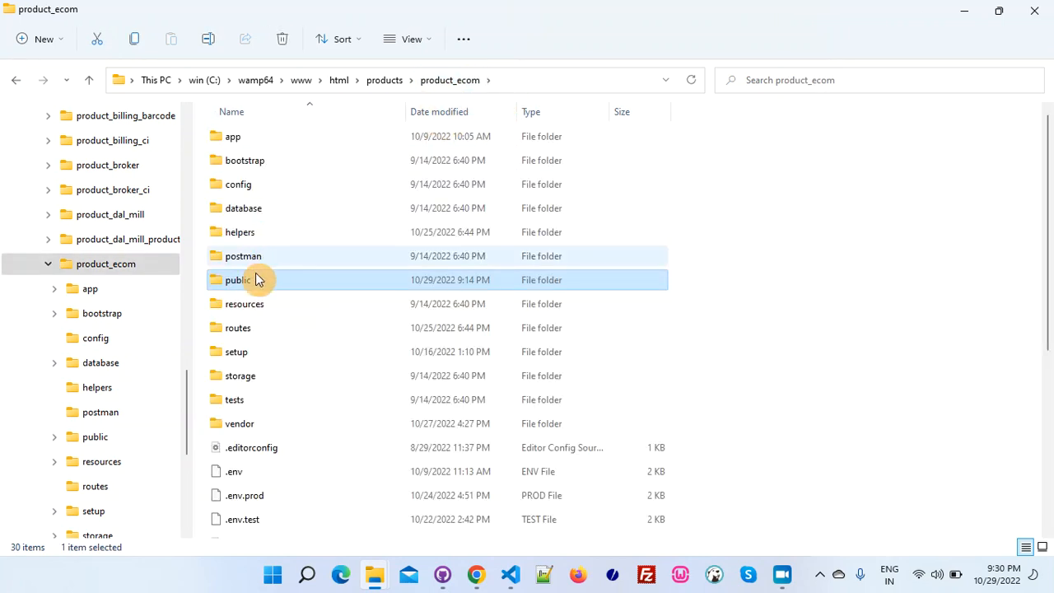
double_click(238, 279)
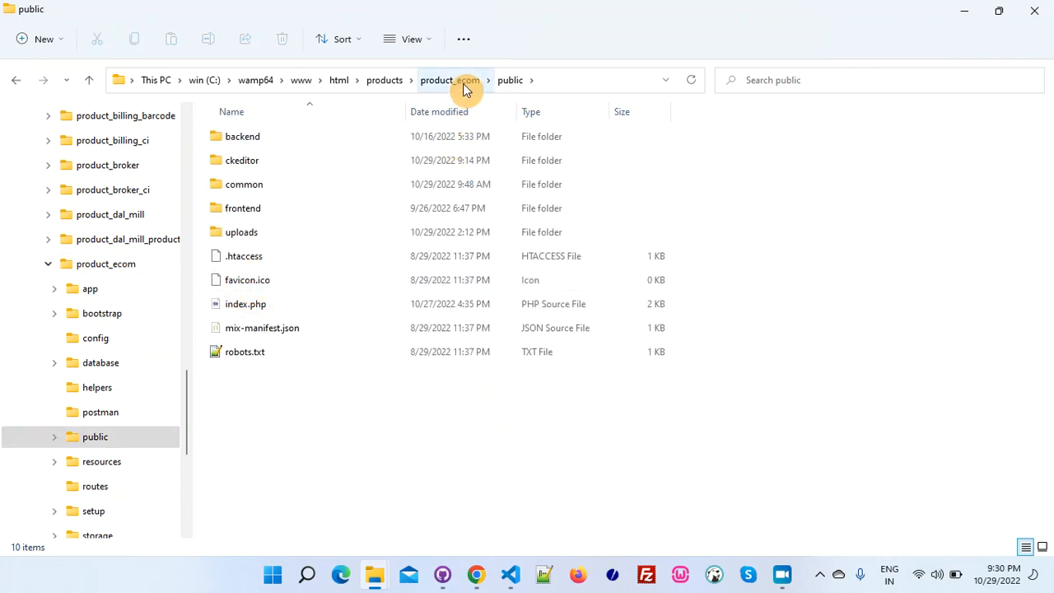
click(450, 79)
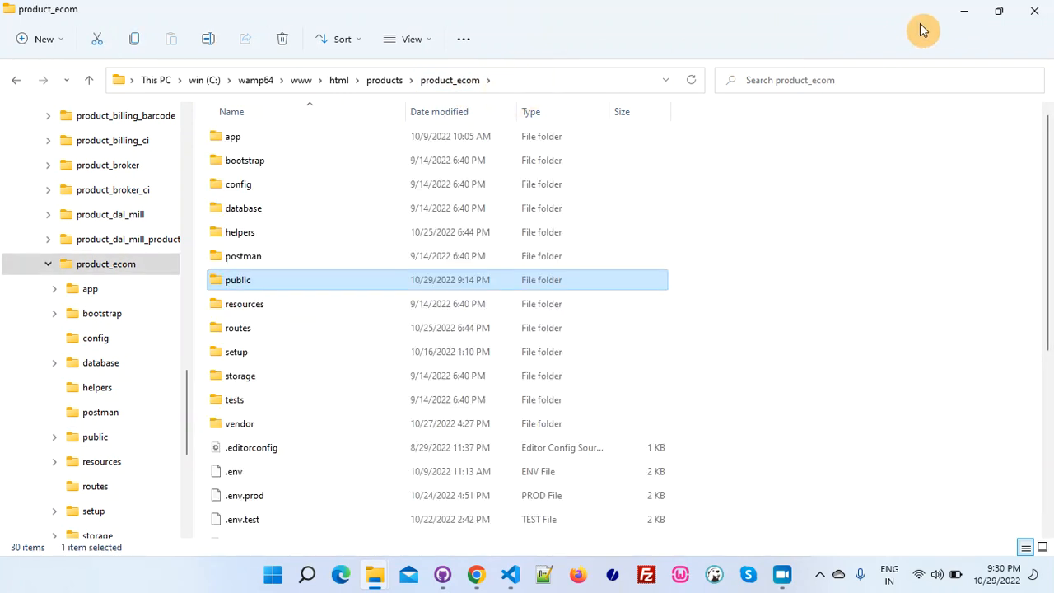
click(474, 573)
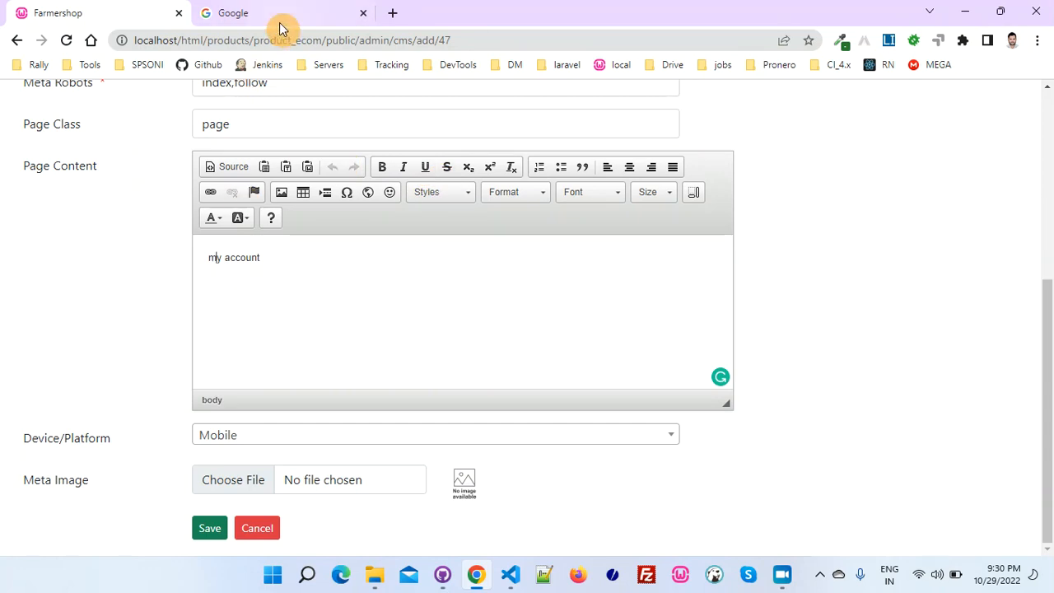